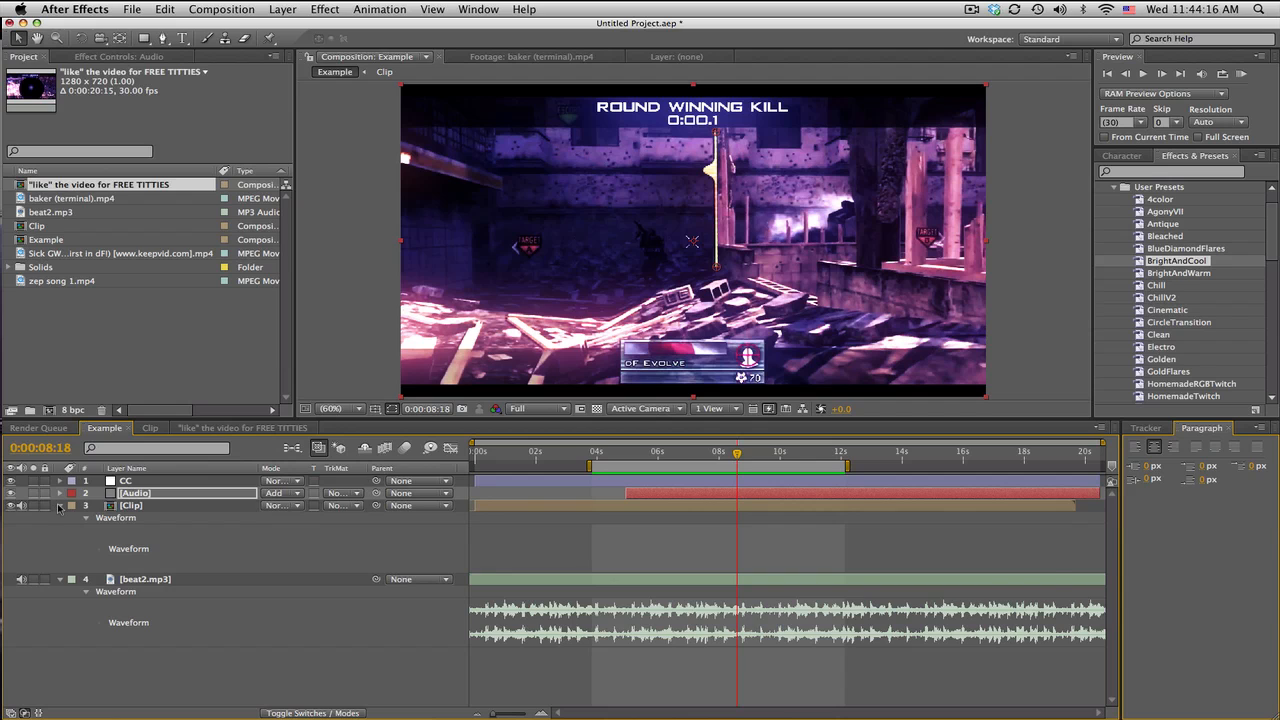
Step: Collapse the Example comp's audio waveform and switch to the main montage composition
{"action": "left_click", "coordinate": [60, 504]}
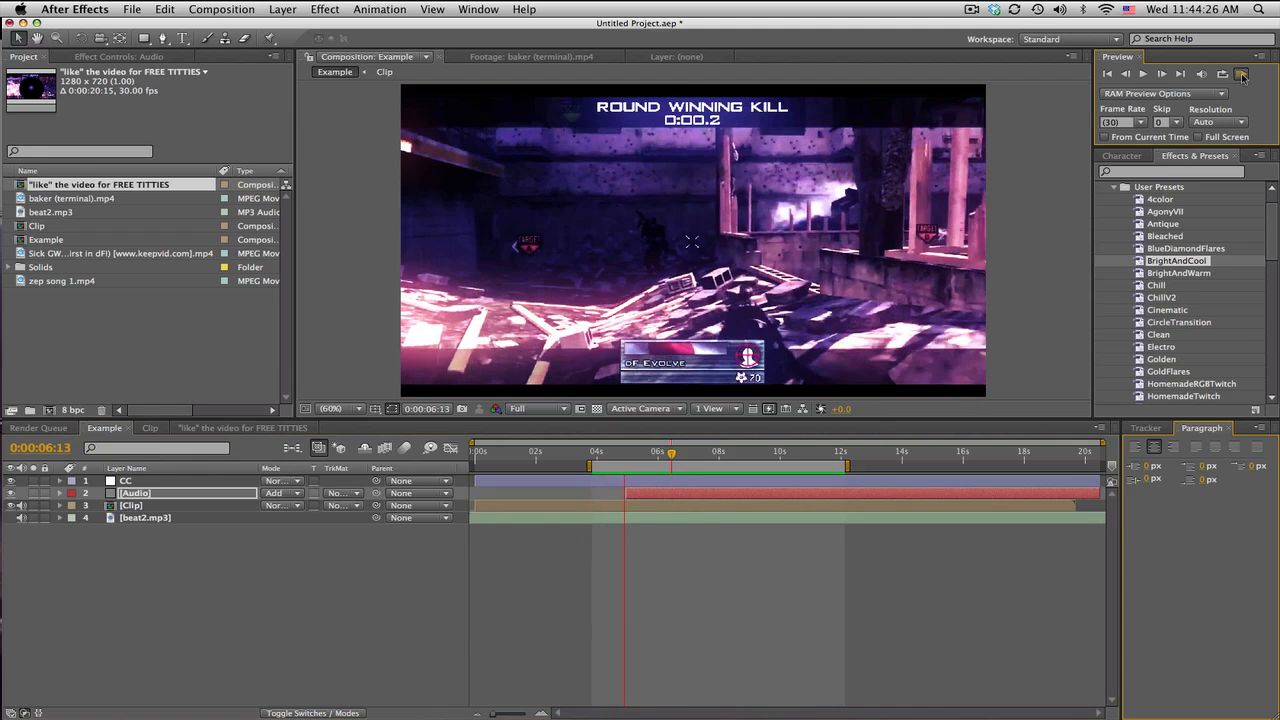
{"action": "left_click", "coordinate": [1242, 72]}
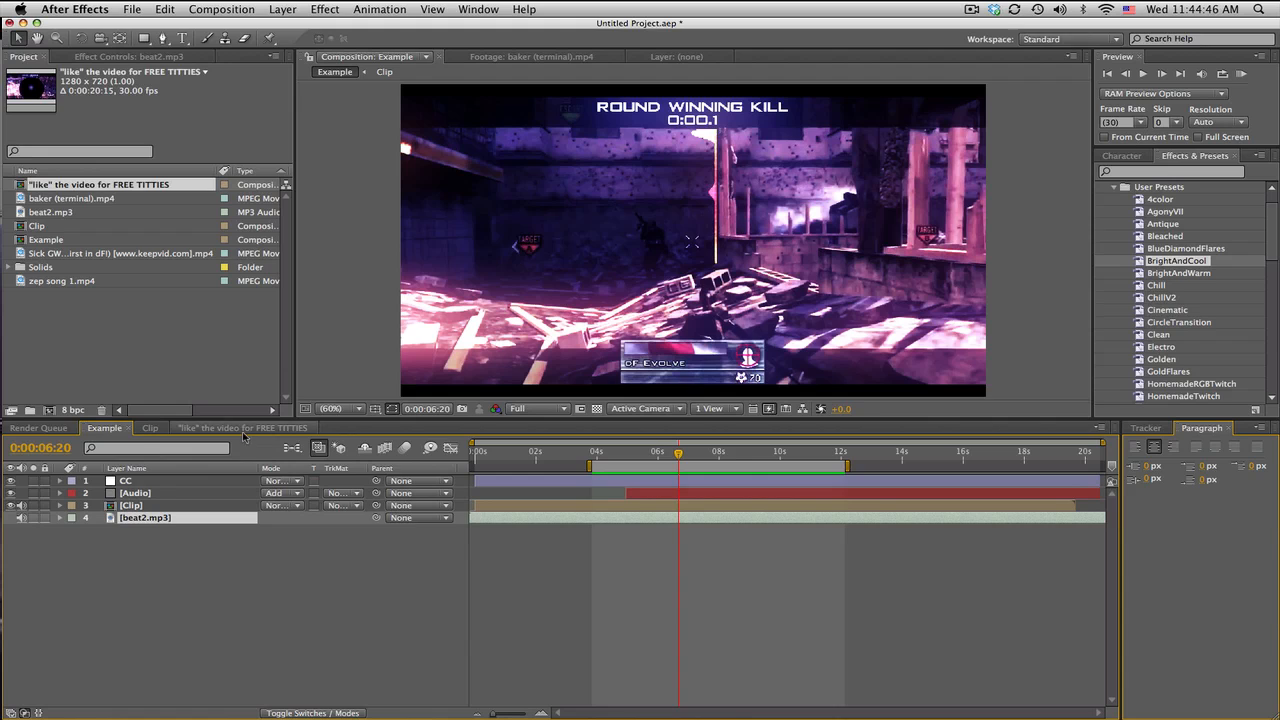
{"action": "left_click", "coordinate": [242, 428]}
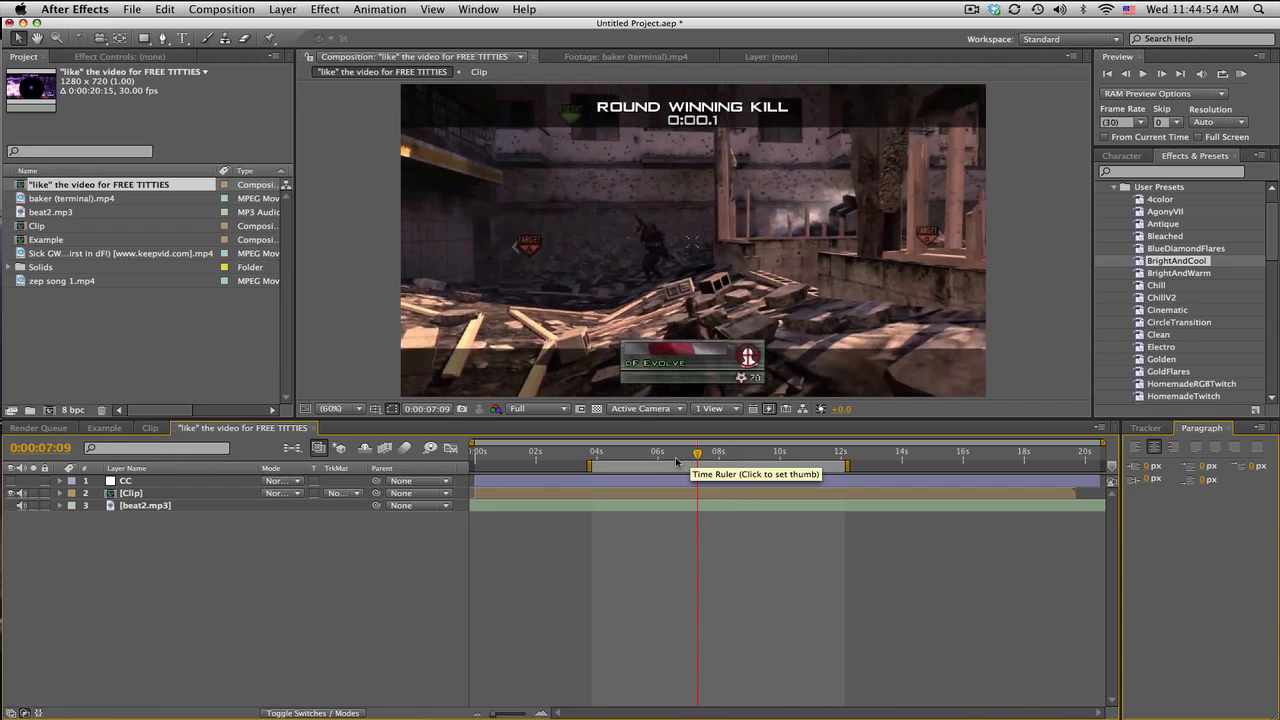
{"action": "left_click", "coordinate": [668, 452]}
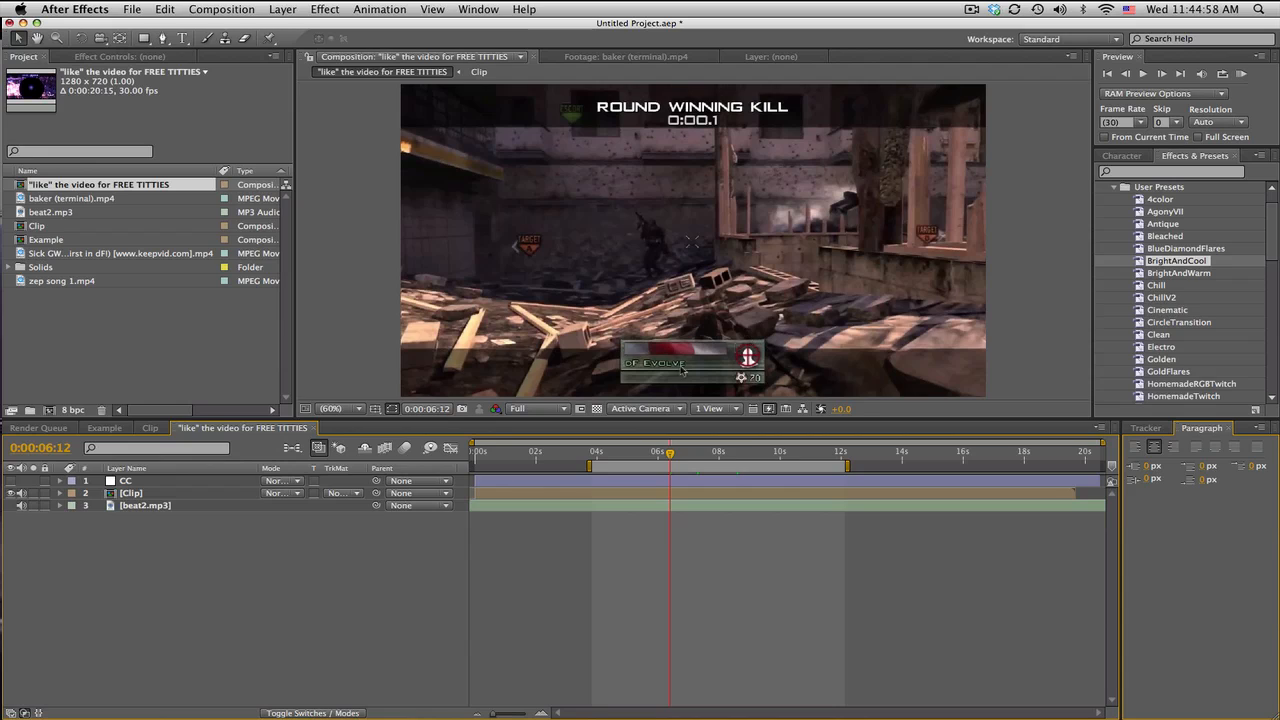
{"action": "mouse_move", "coordinate": [730, 356]}
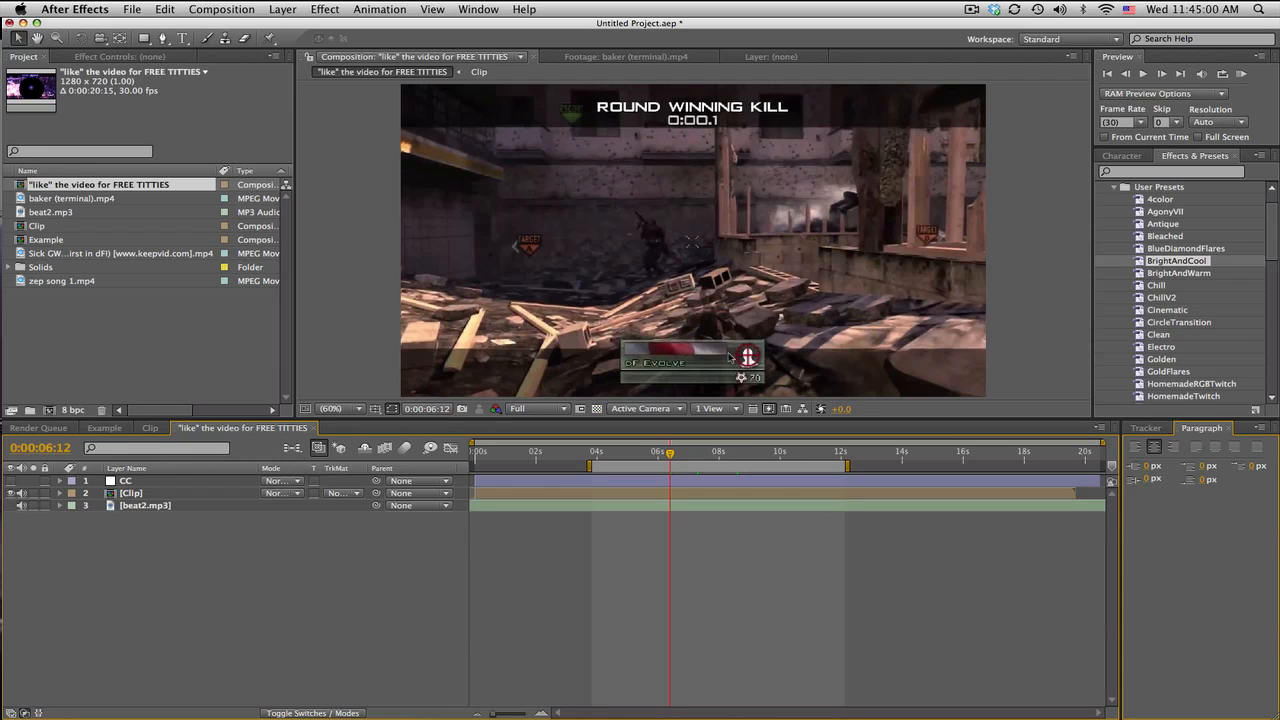
{"action": "mouse_move", "coordinate": [700, 308]}
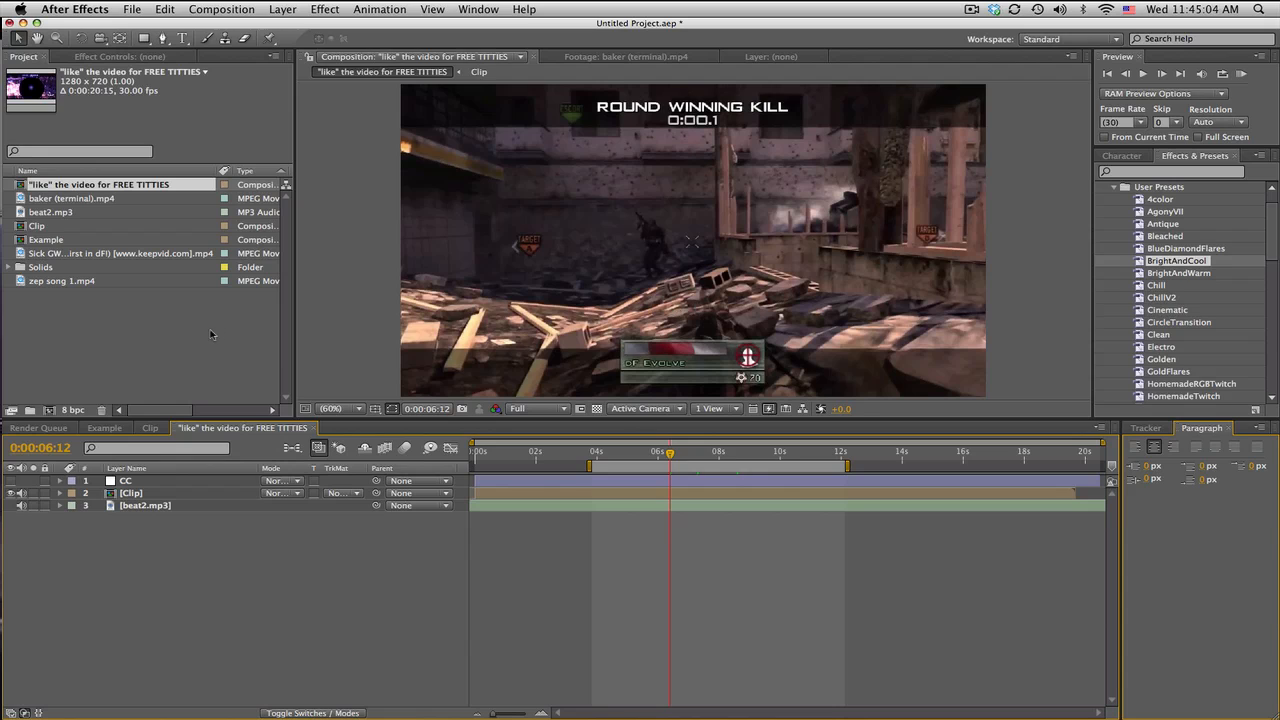
{"action": "mouse_move", "coordinate": [180, 114]}
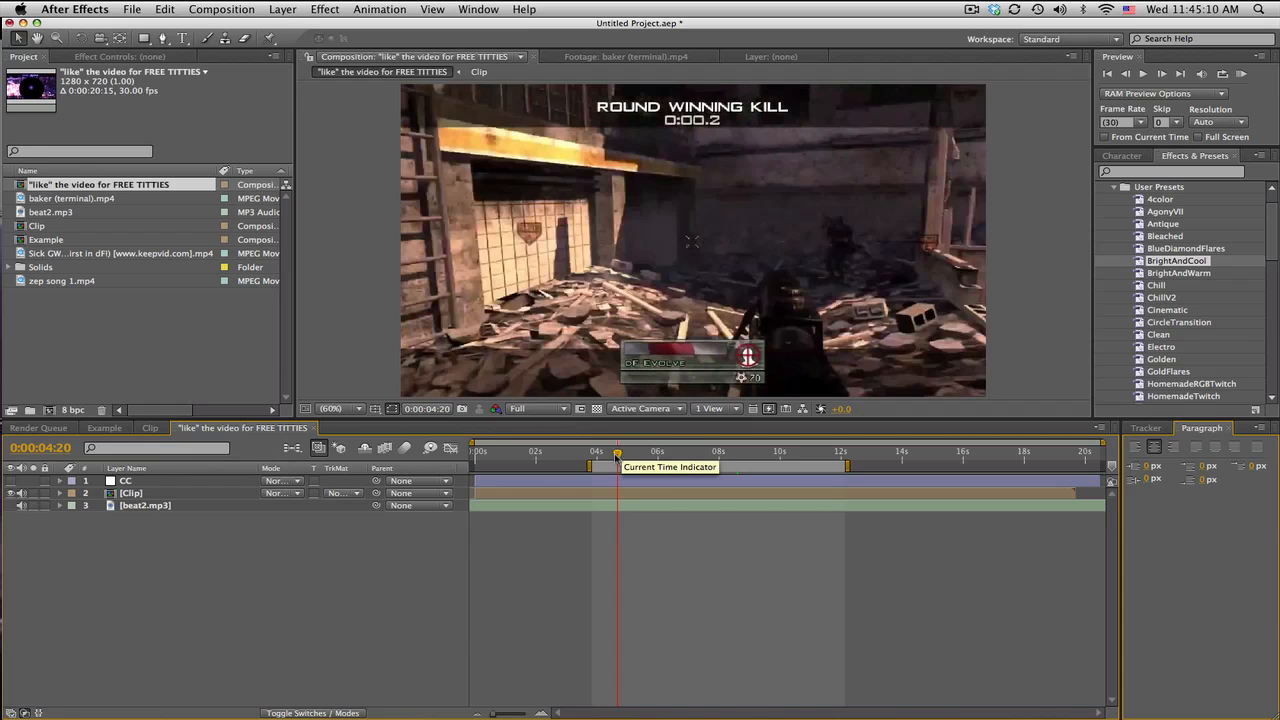
{"action": "left_click_drag", "start_coordinate": [616, 452], "coordinate": [604, 452]}
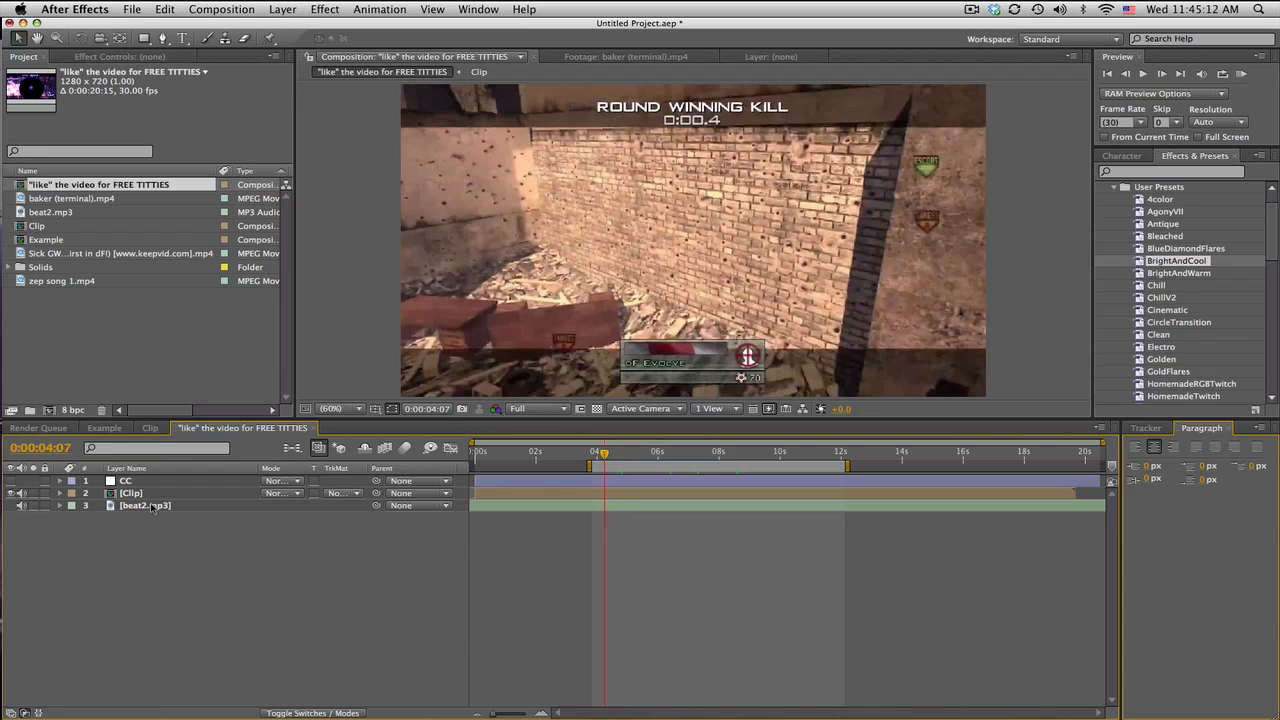
{"action": "left_click", "coordinate": [684, 452]}
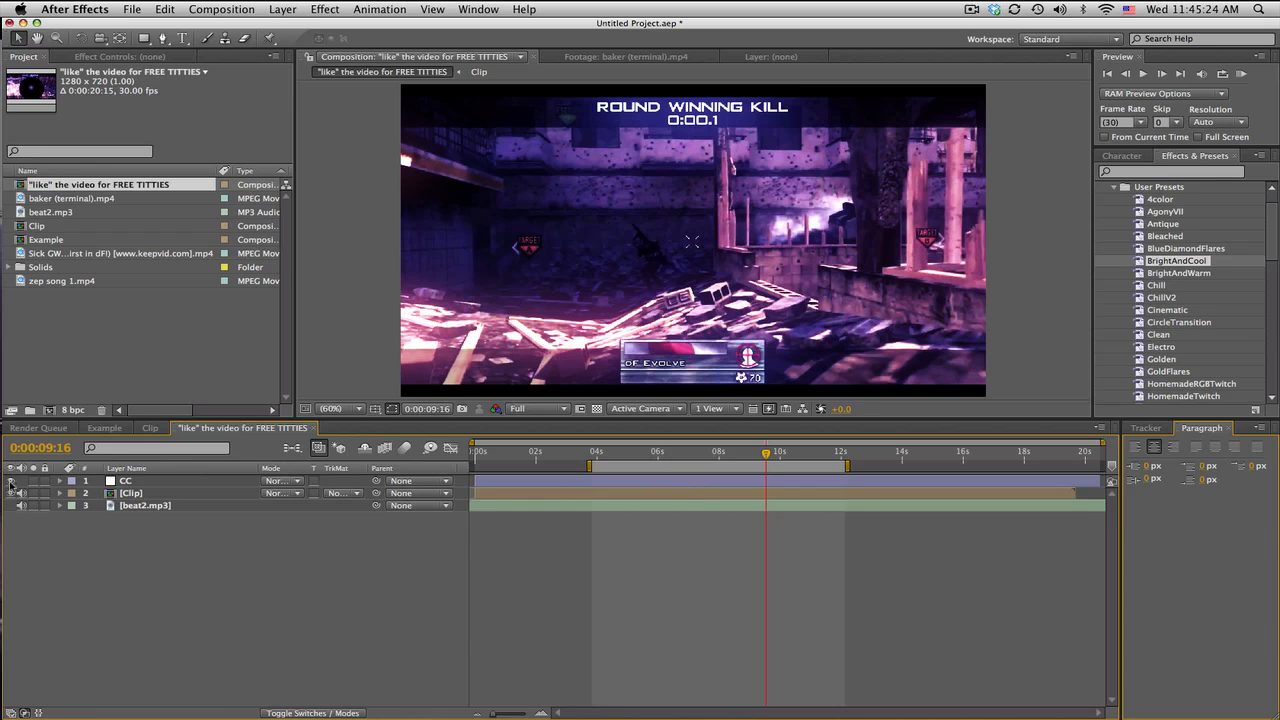
{"action": "left_click", "coordinate": [284, 8]}
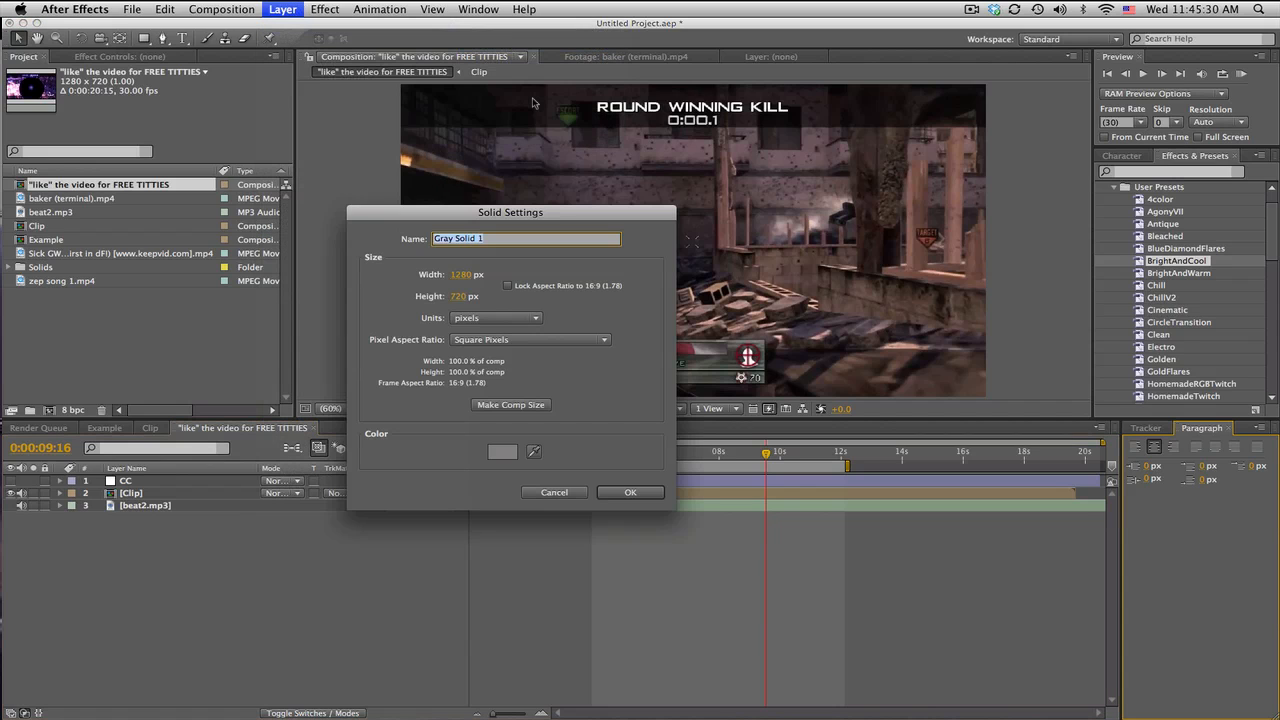
Step: Create a comp-sized solid named Audio and rename its layer to Audio Waveform
{"action": "type", "text": "Audio"}
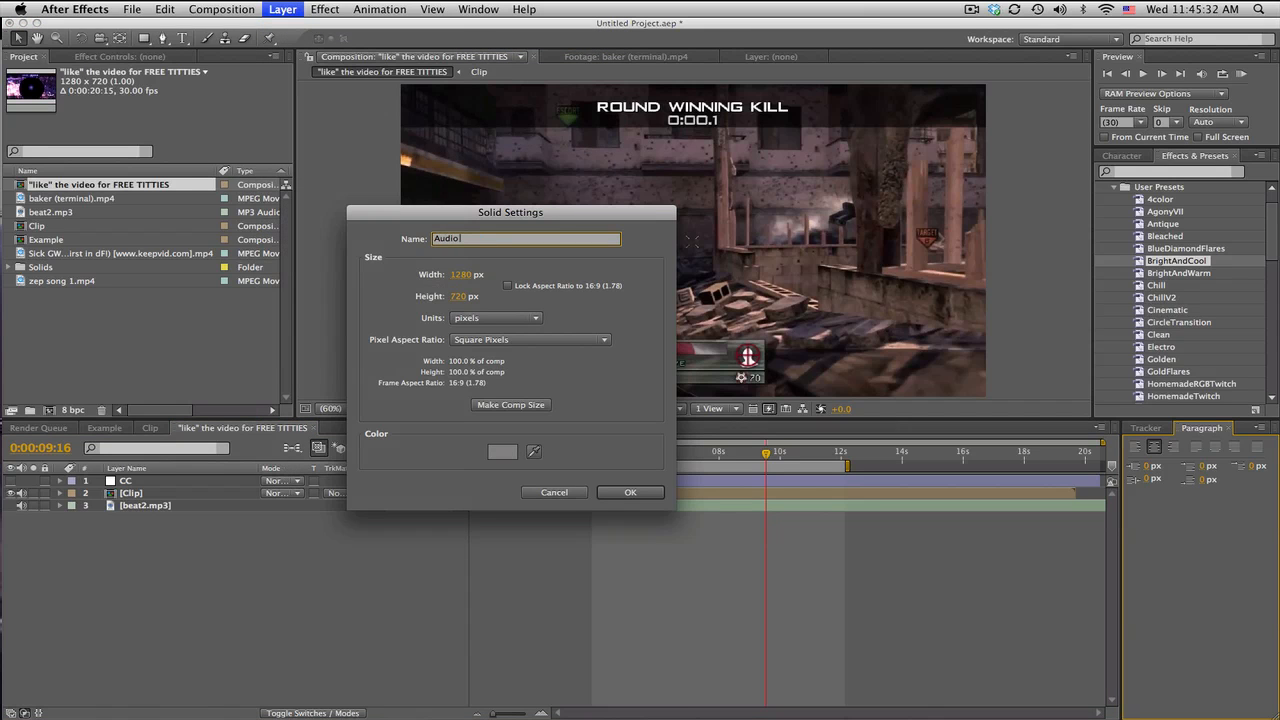
{"action": "left_click", "coordinate": [630, 492]}
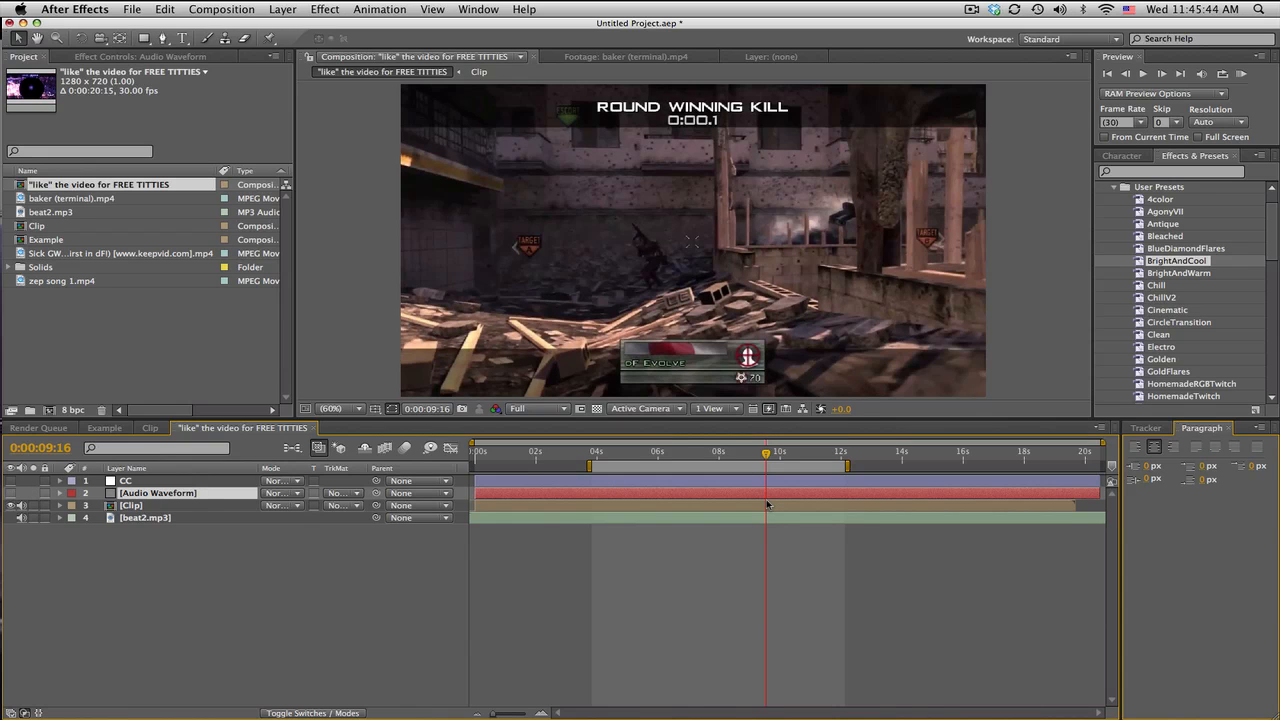
{"action": "left_click", "coordinate": [144, 516]}
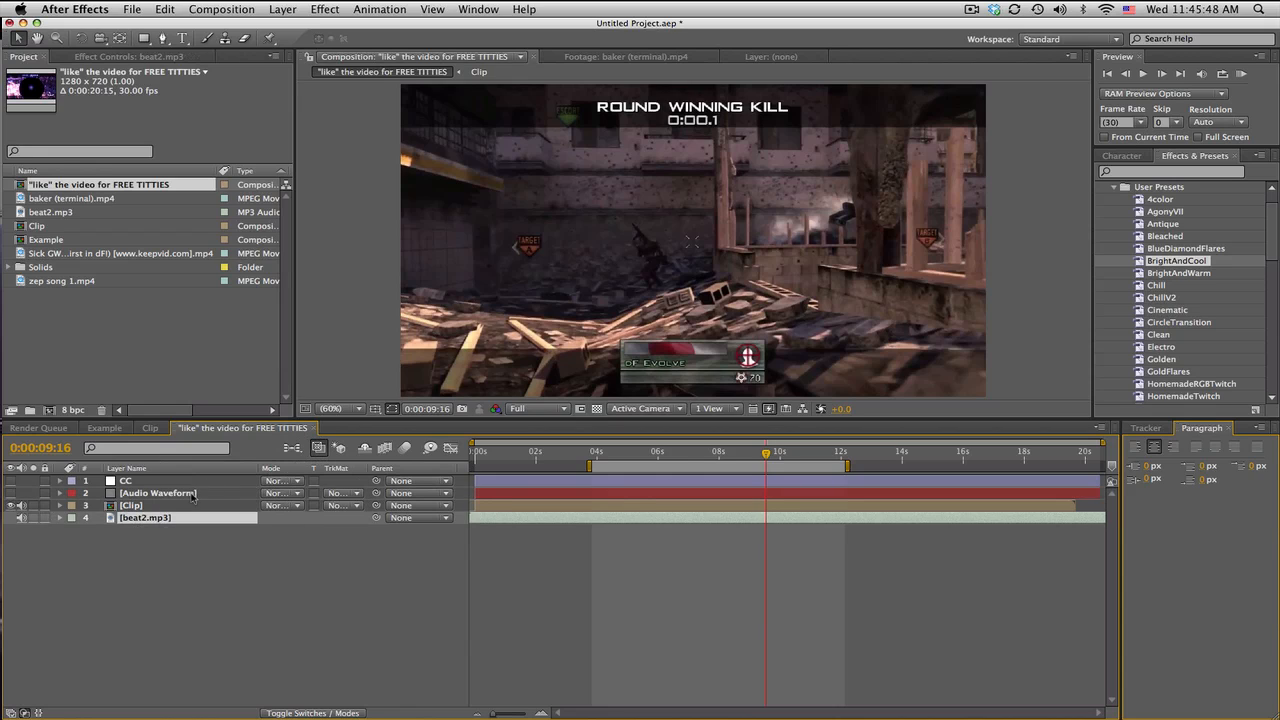
{"action": "left_click", "coordinate": [158, 492]}
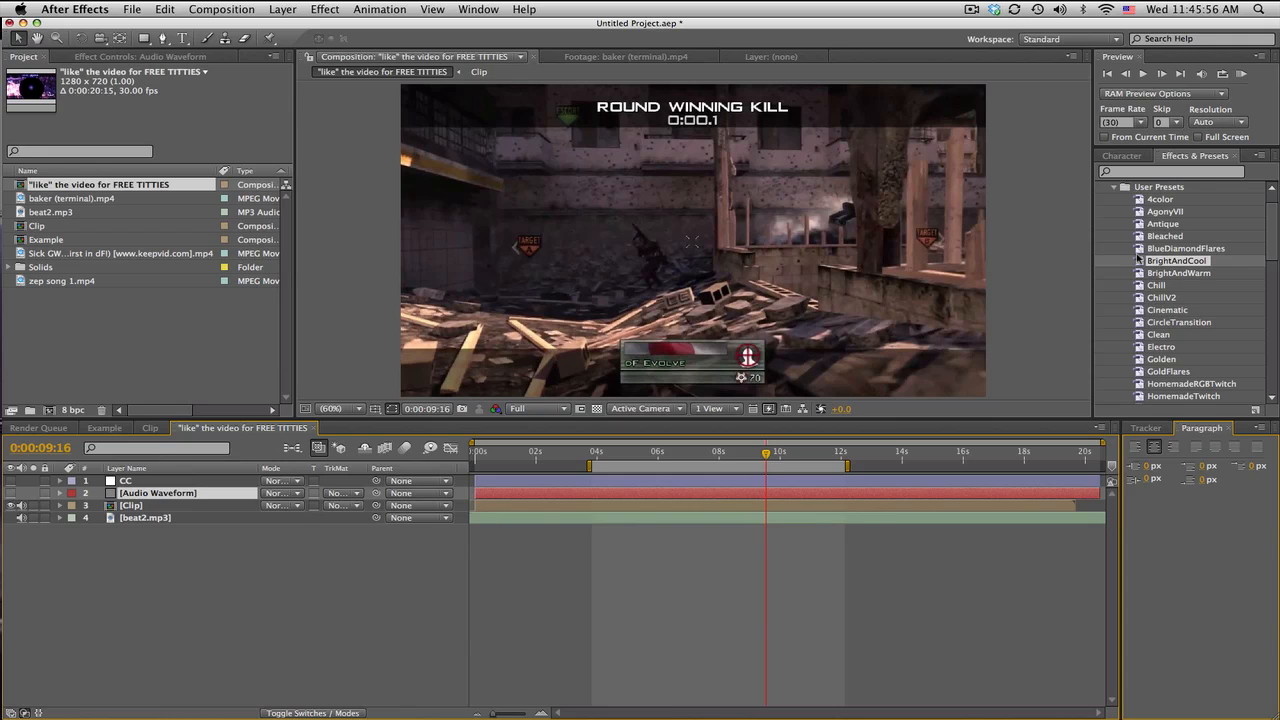
Step: Apply the Audio Waveform generator to the solid with beat2.mp3 as its audio source
{"action": "left_click", "coordinate": [1112, 186]}
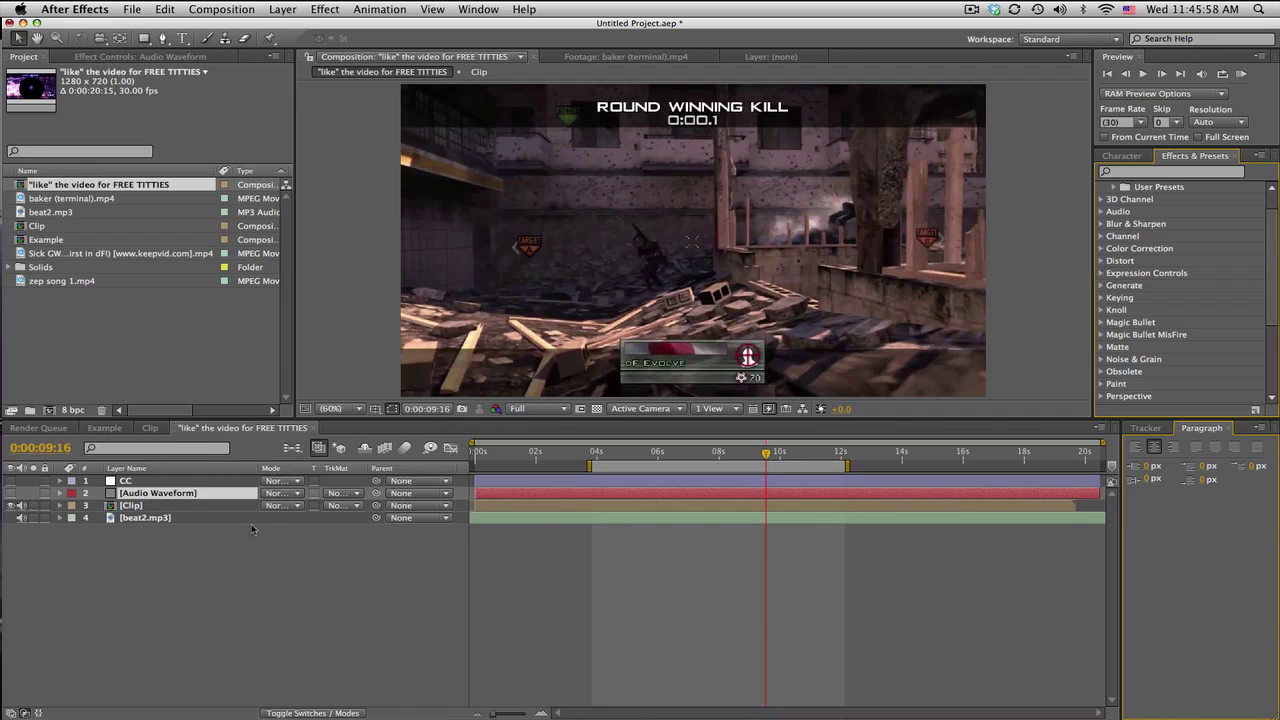
{"action": "left_click", "coordinate": [324, 8]}
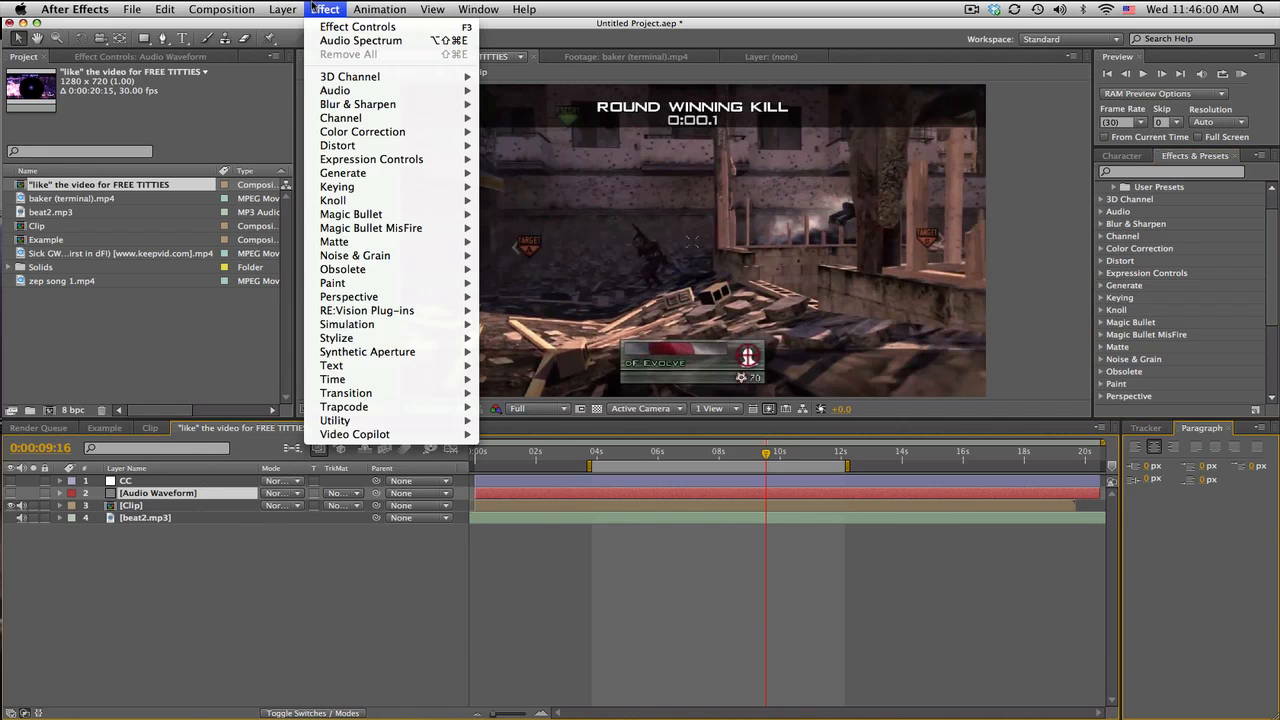
{"action": "mouse_move", "coordinate": [344, 172]}
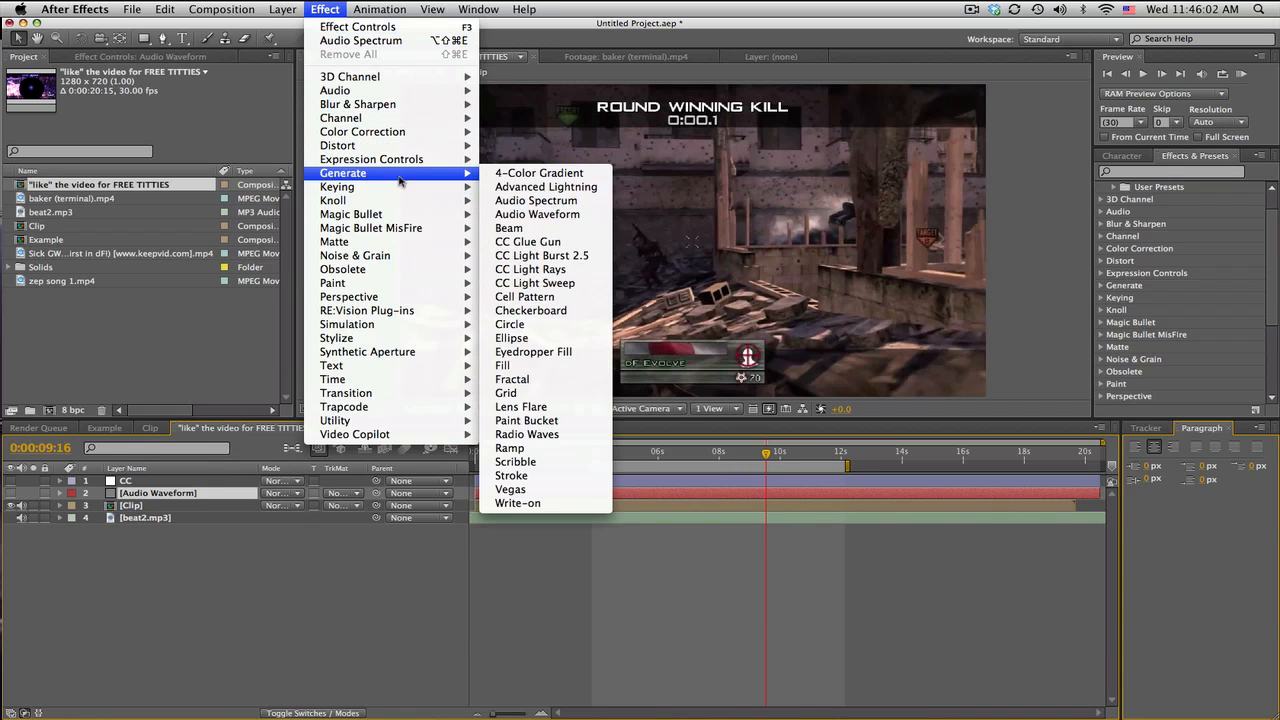
{"action": "left_click", "coordinate": [536, 200]}
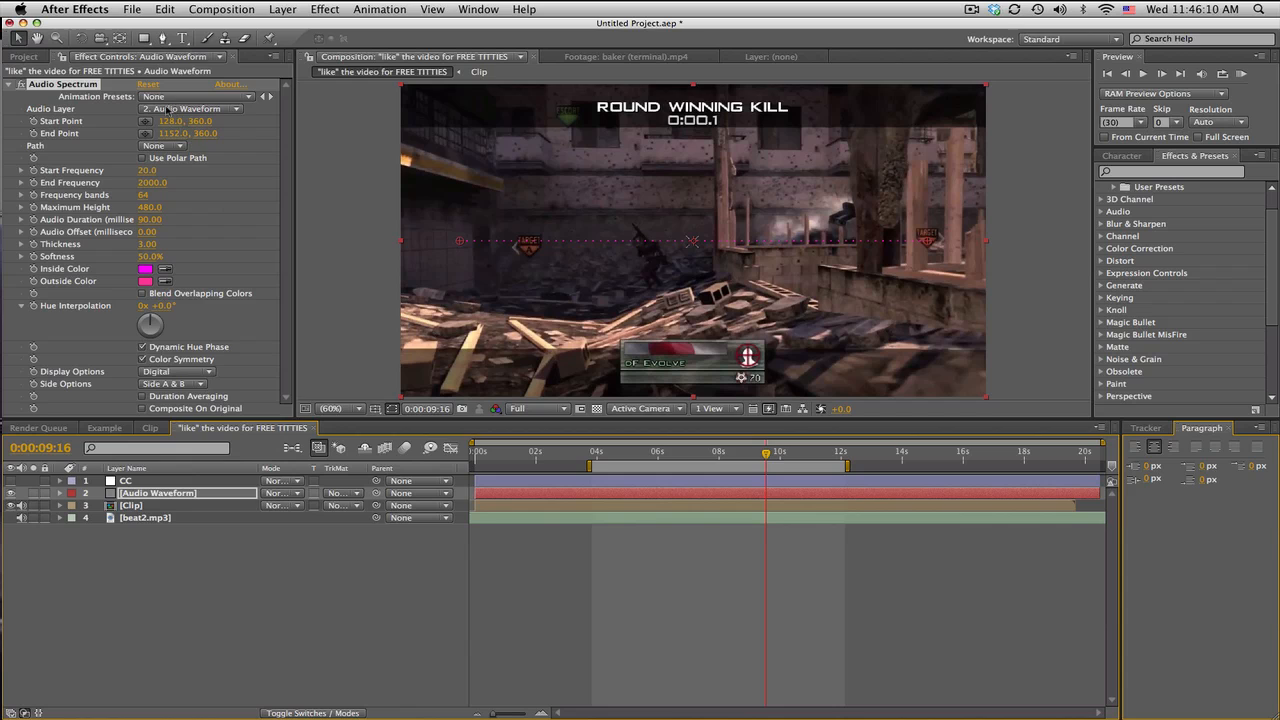
{"action": "left_click", "coordinate": [196, 108]}
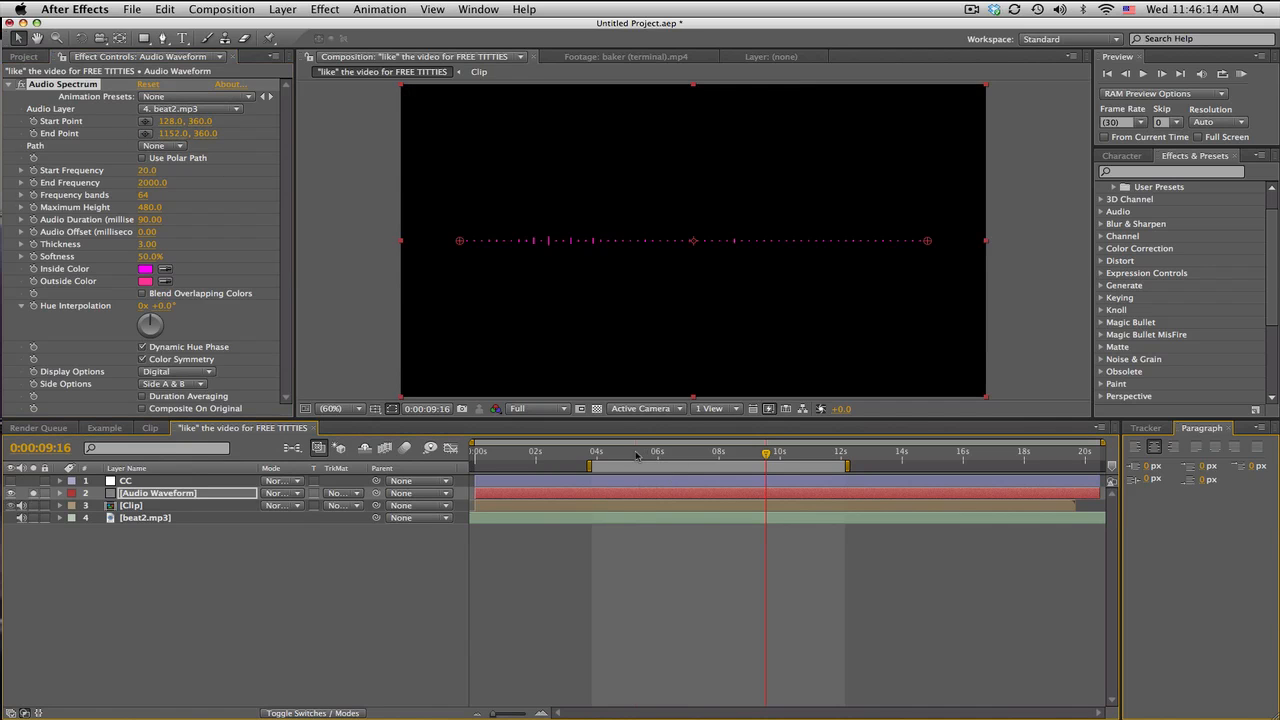
Step: Preview the waveform later in time and view the Clip layer's effect settings
{"action": "left_click", "coordinate": [788, 452]}
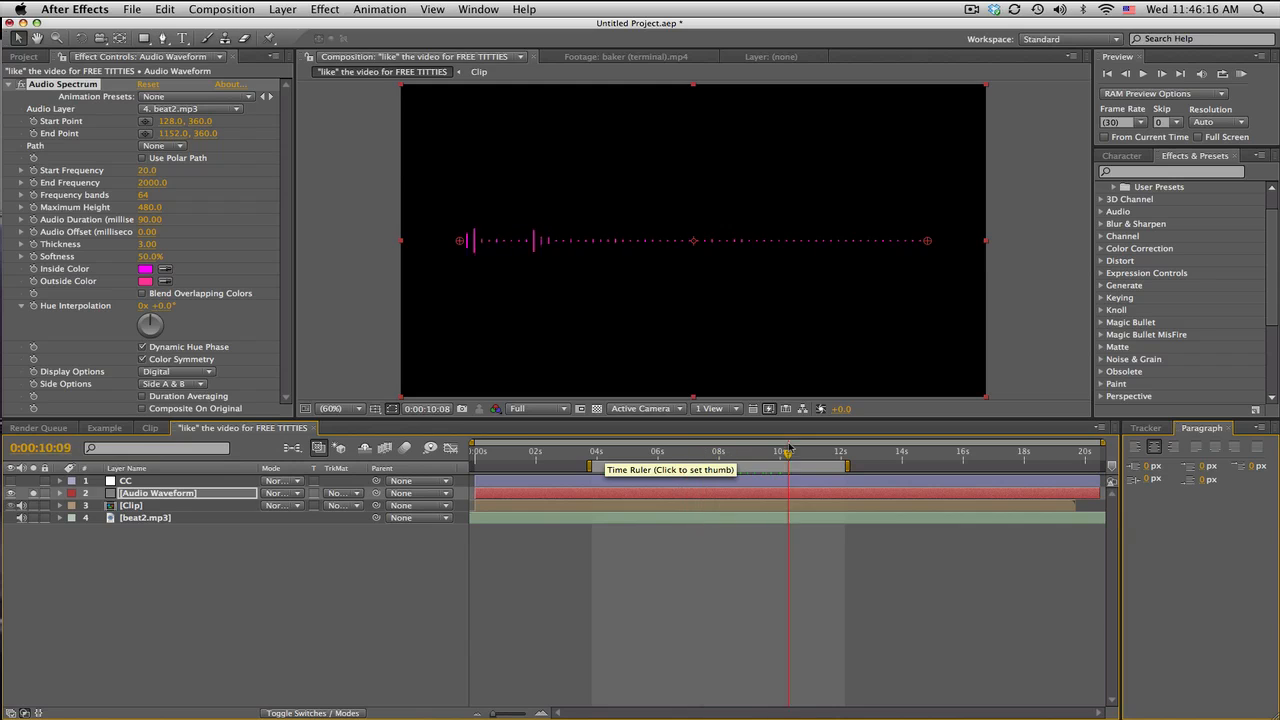
{"action": "left_click", "coordinate": [636, 452]}
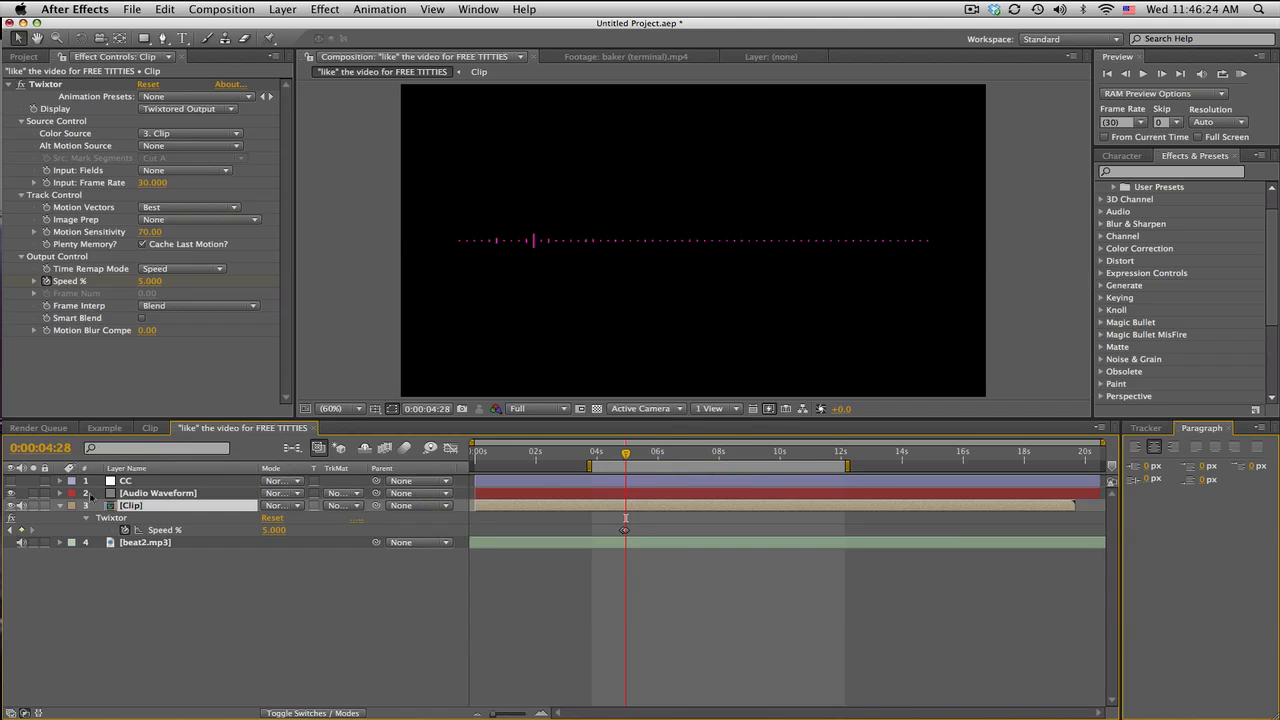
Step: Reposition the waveform line over the footage and check it at a later moment
{"action": "left_click", "coordinate": [158, 492]}
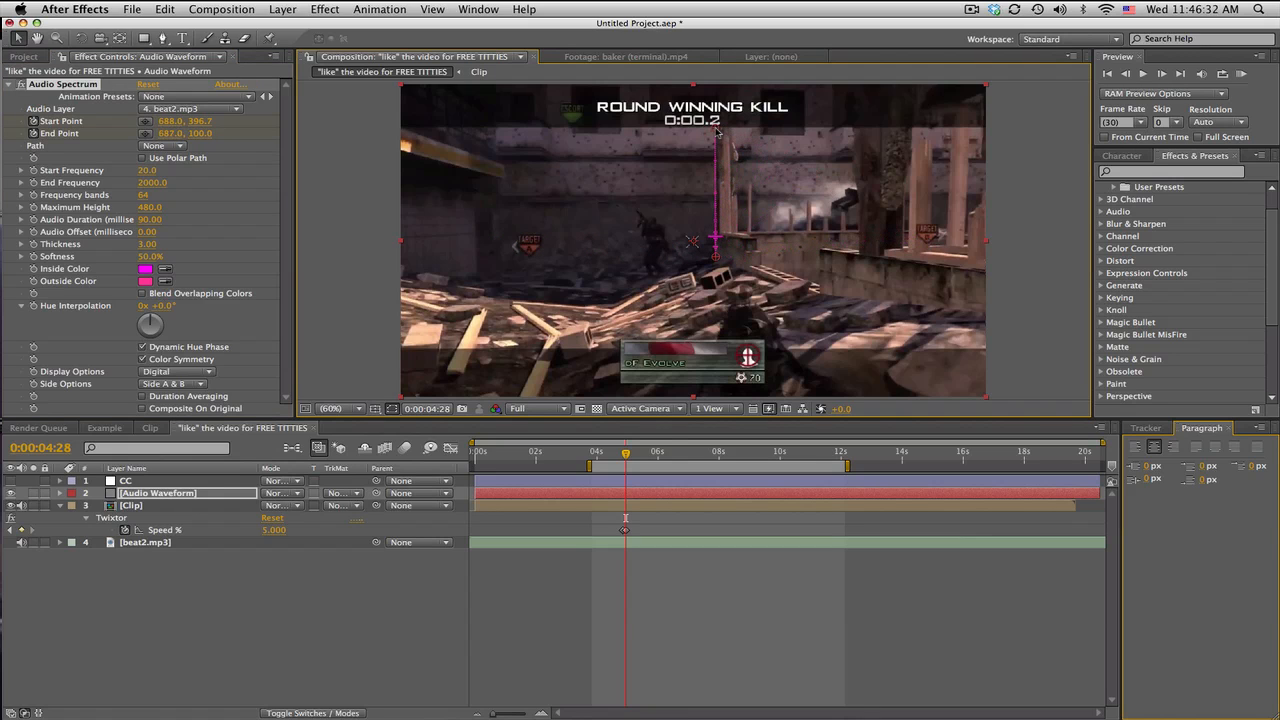
{"action": "left_click", "coordinate": [656, 452]}
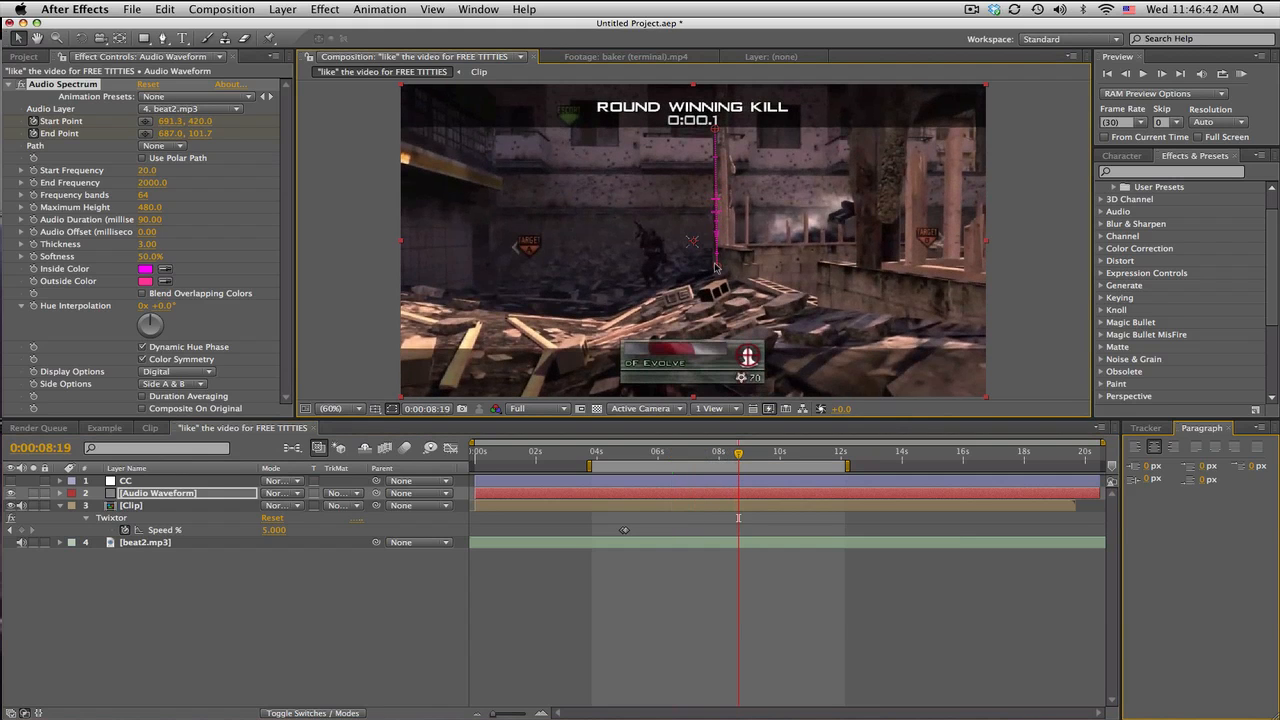
{"action": "left_click_drag", "start_coordinate": [718, 268], "coordinate": [716, 132]}
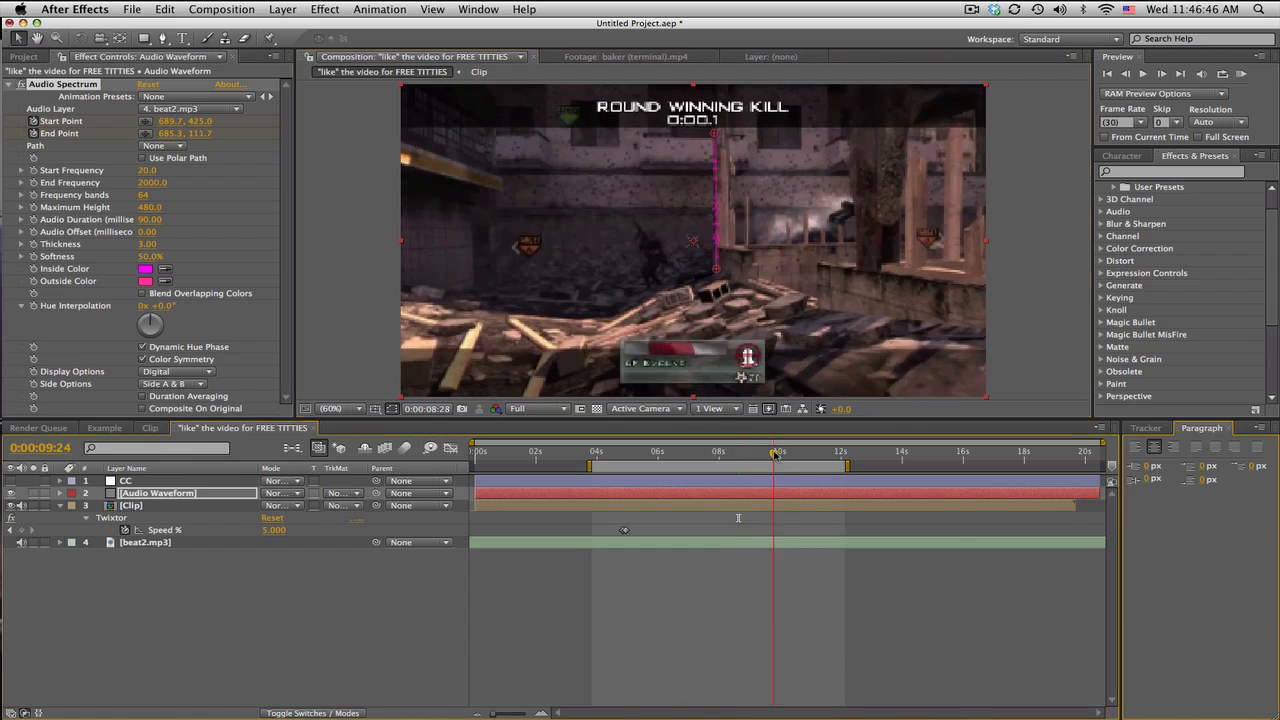
{"action": "left_click", "coordinate": [804, 452]}
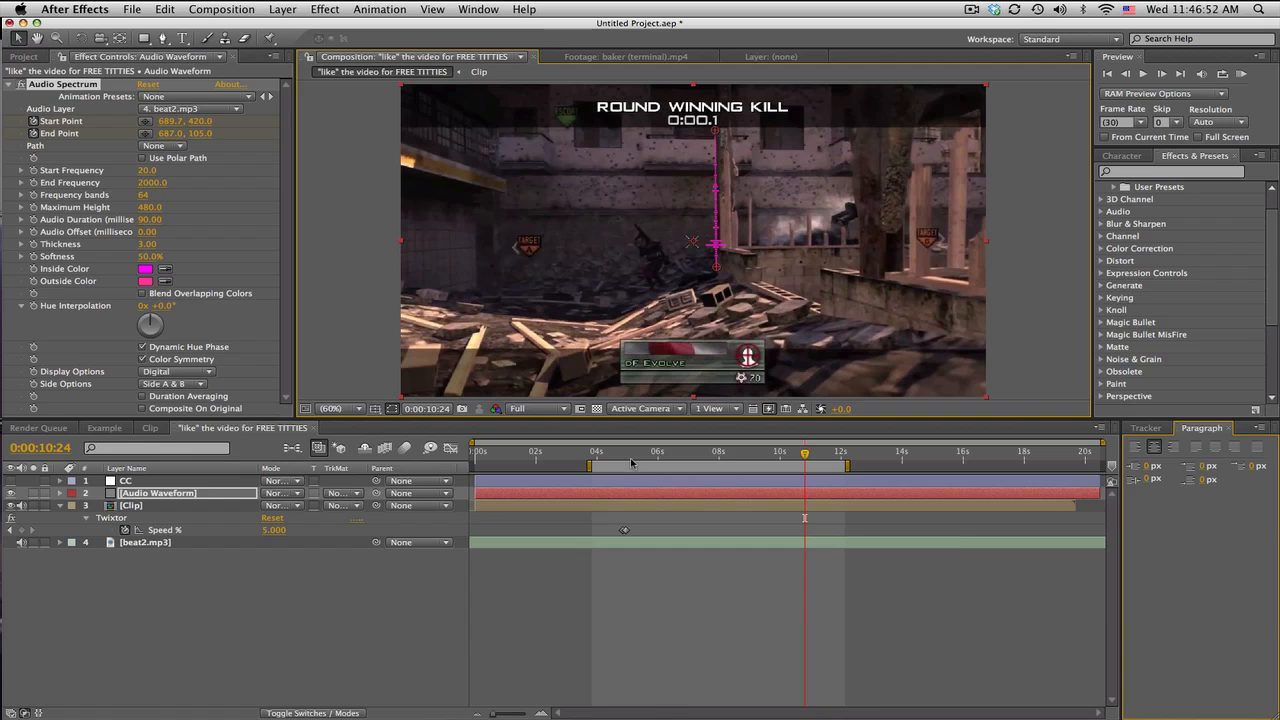
Step: Move back to the clip's start and reveal the Audio Waveform layer's opacity for the fade-in
{"action": "left_click", "coordinate": [720, 452]}
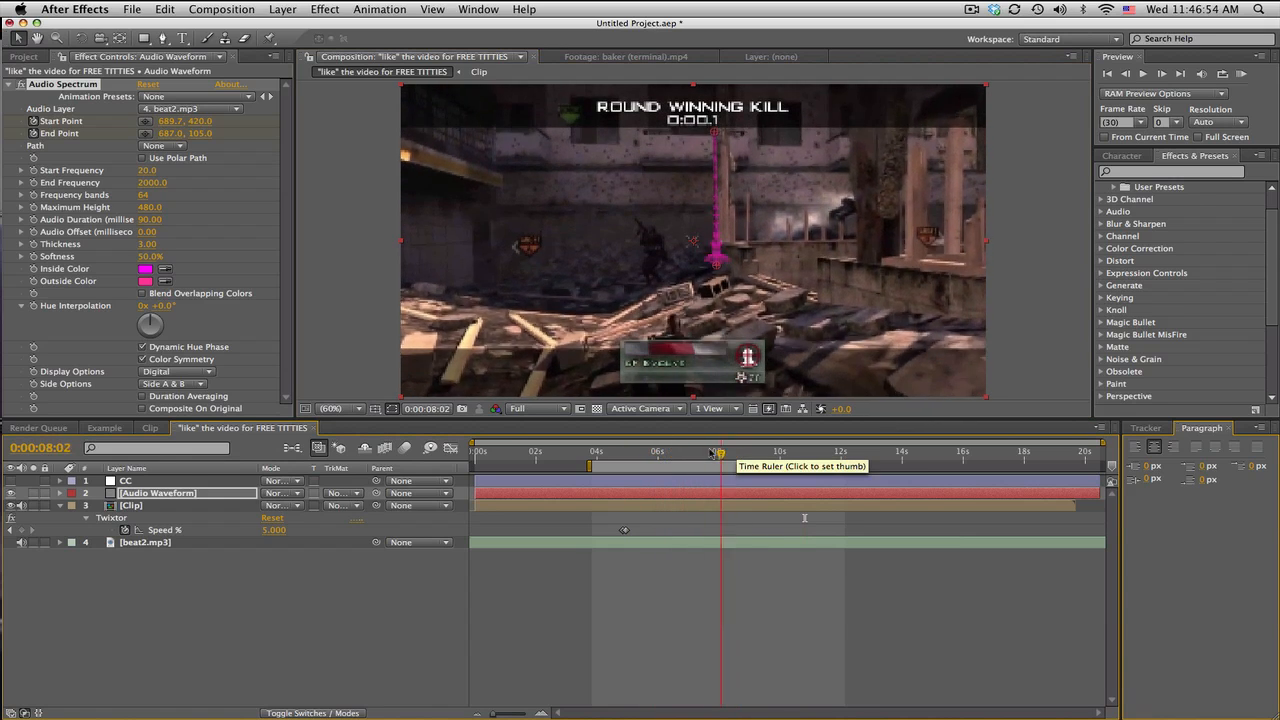
{"action": "left_click", "coordinate": [712, 452]}
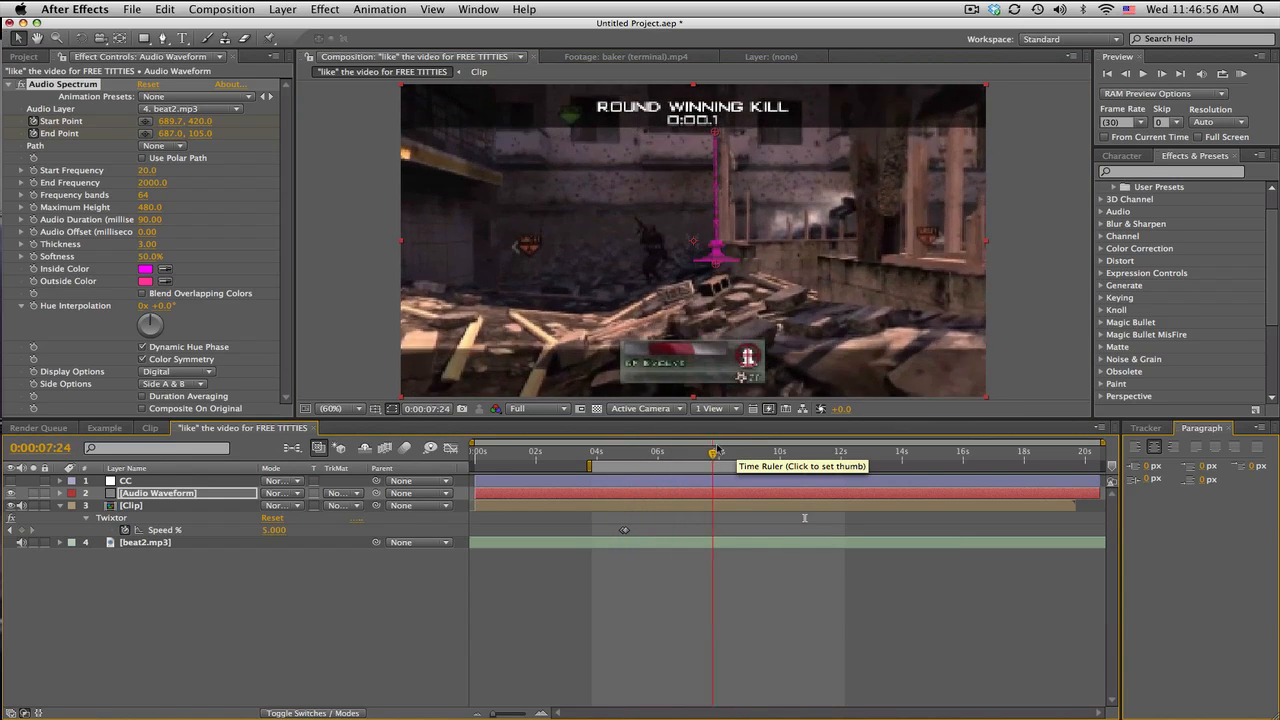
{"action": "left_click", "coordinate": [700, 452]}
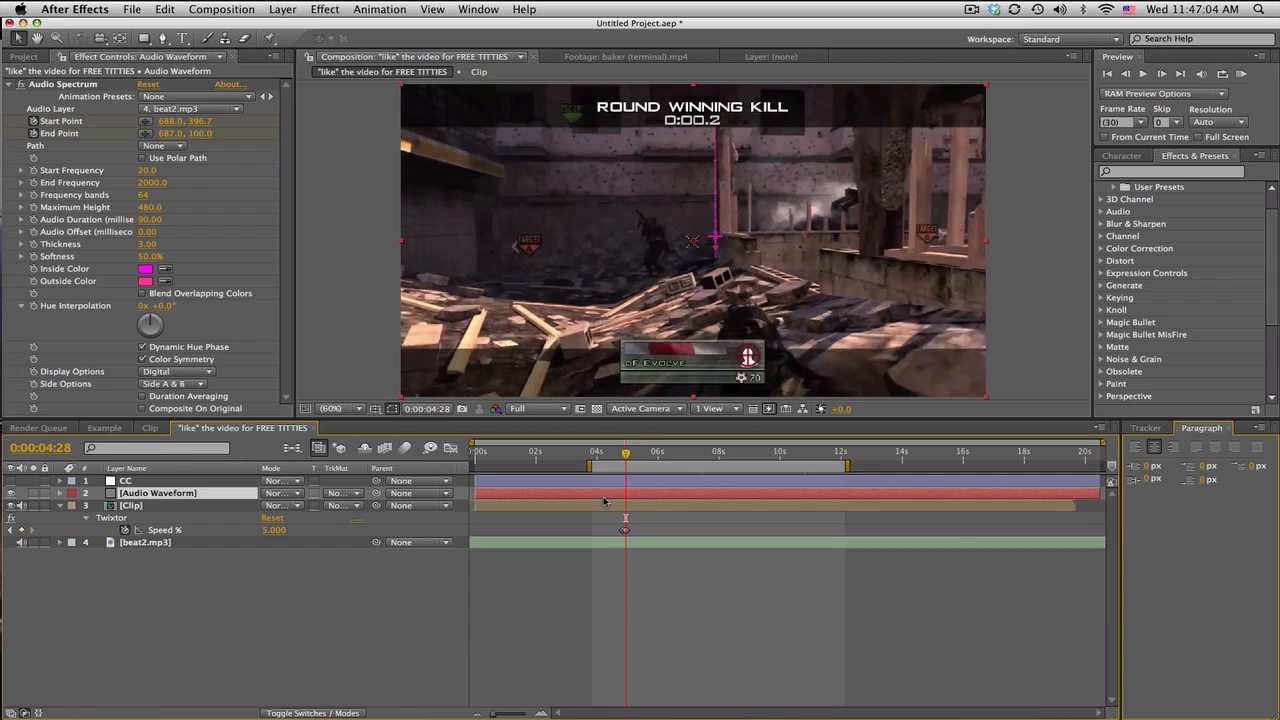
{"action": "left_click", "coordinate": [60, 492]}
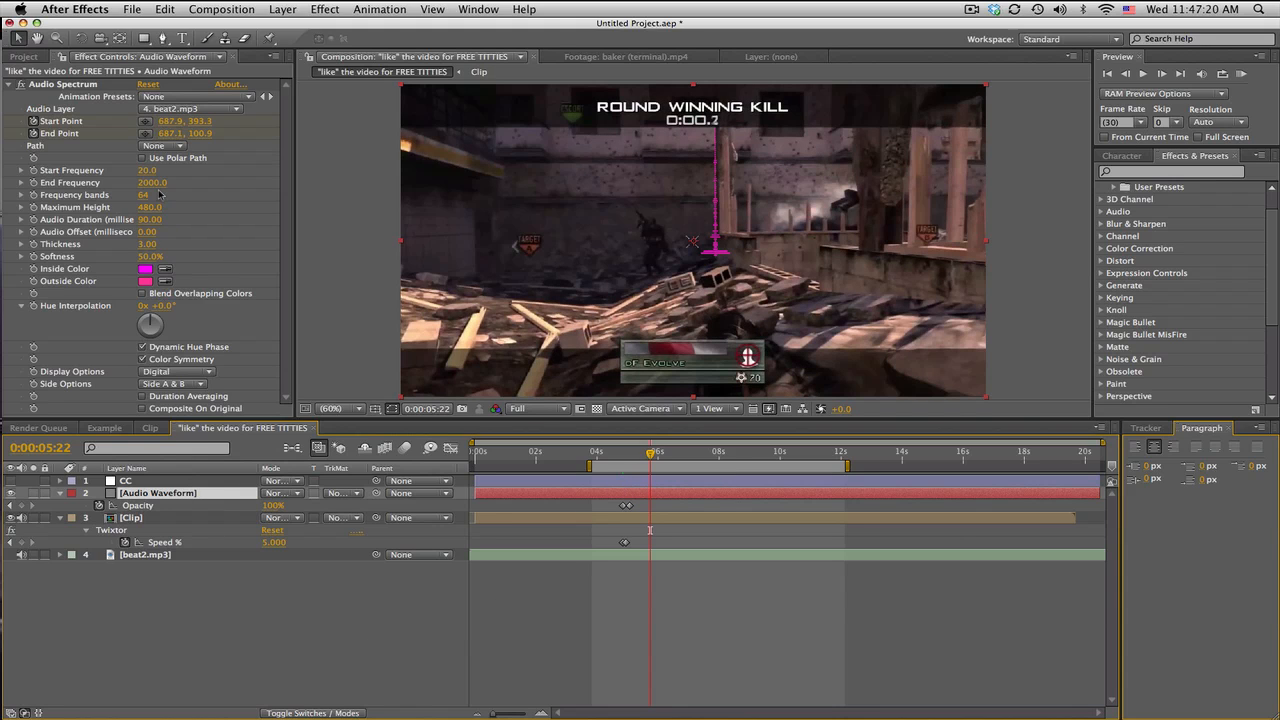
{"action": "mouse_move", "coordinate": [716, 256]}
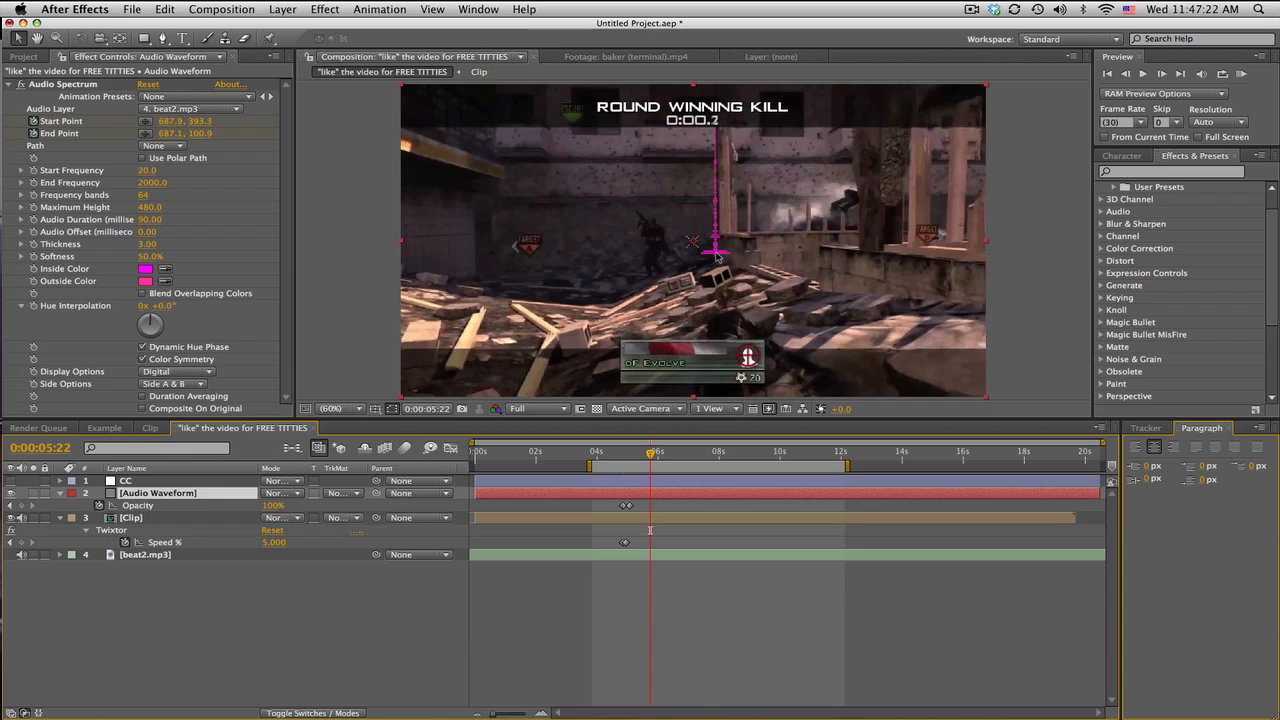
{"action": "mouse_move", "coordinate": [716, 132]}
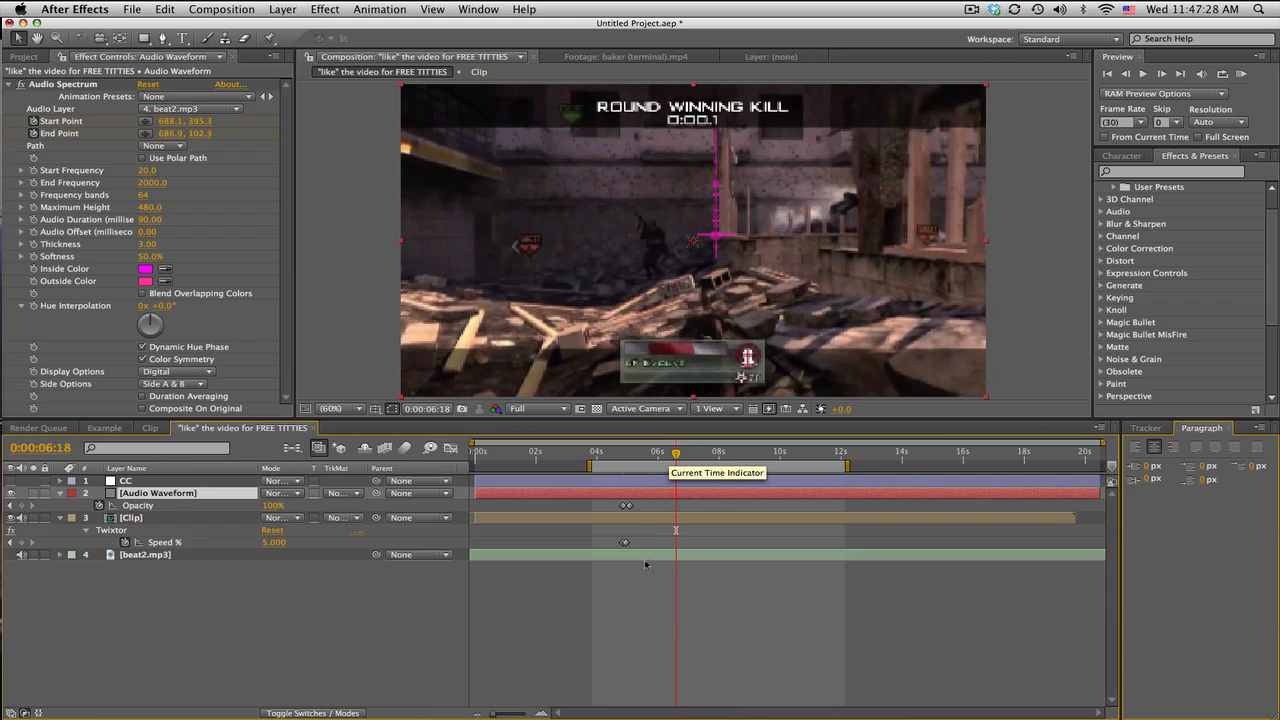
{"action": "left_click", "coordinate": [144, 554]}
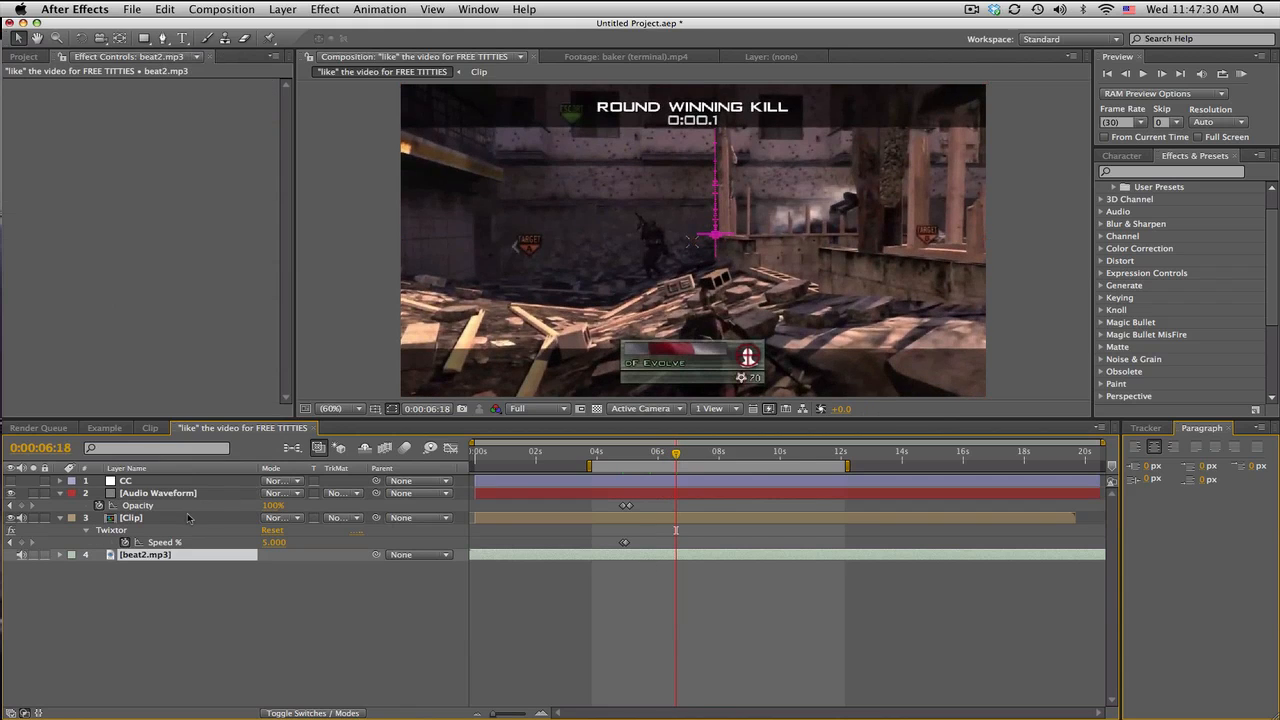
{"action": "left_click", "coordinate": [156, 492]}
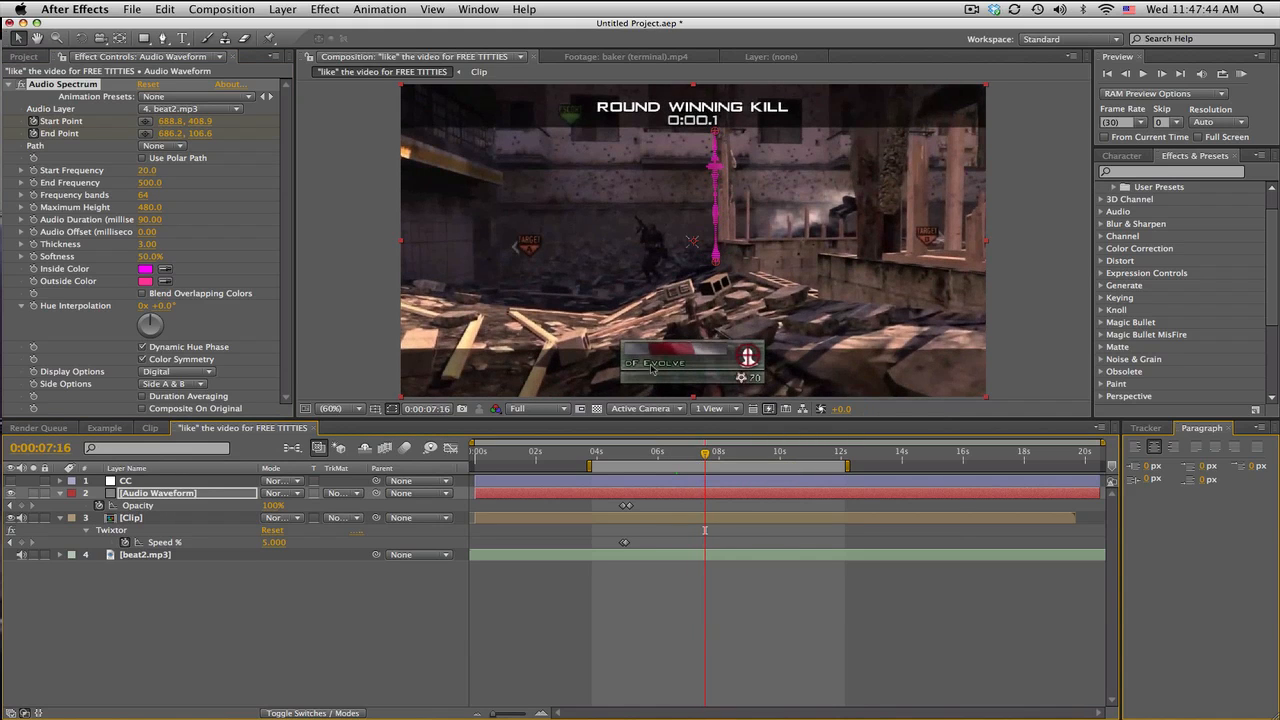
{"action": "mouse_move", "coordinate": [704, 464]}
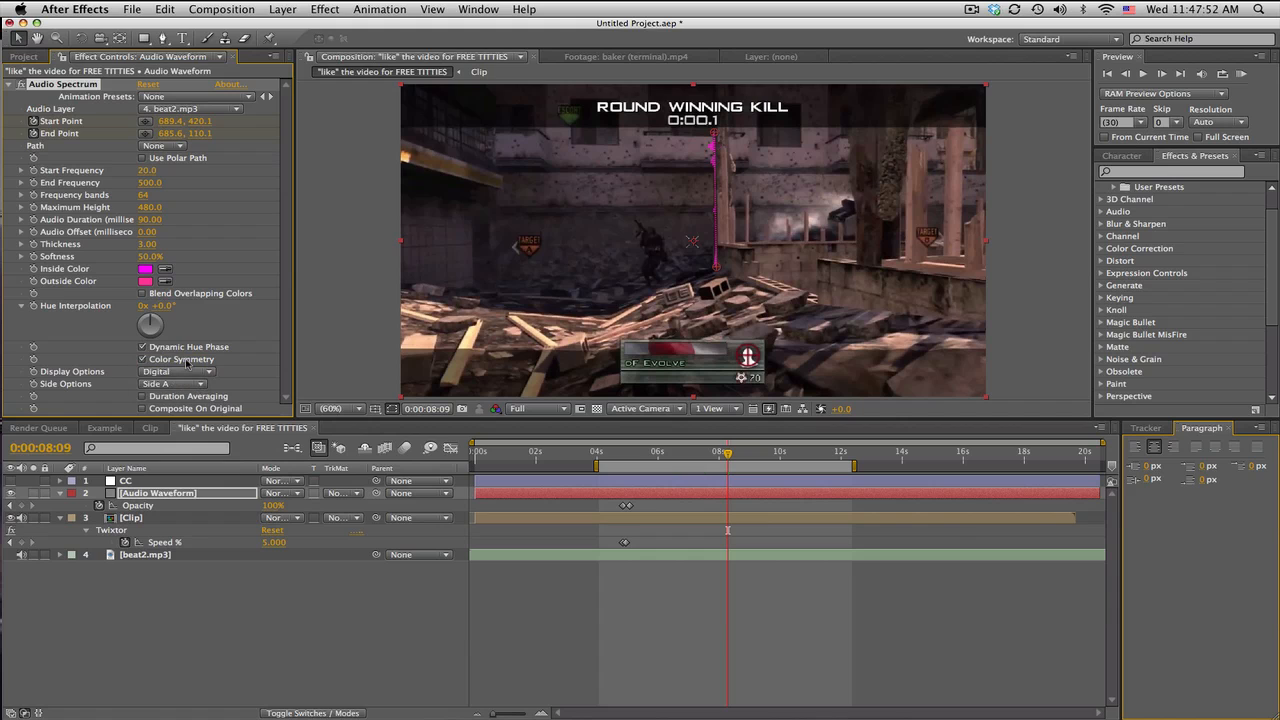
{"action": "left_click", "coordinate": [692, 452]}
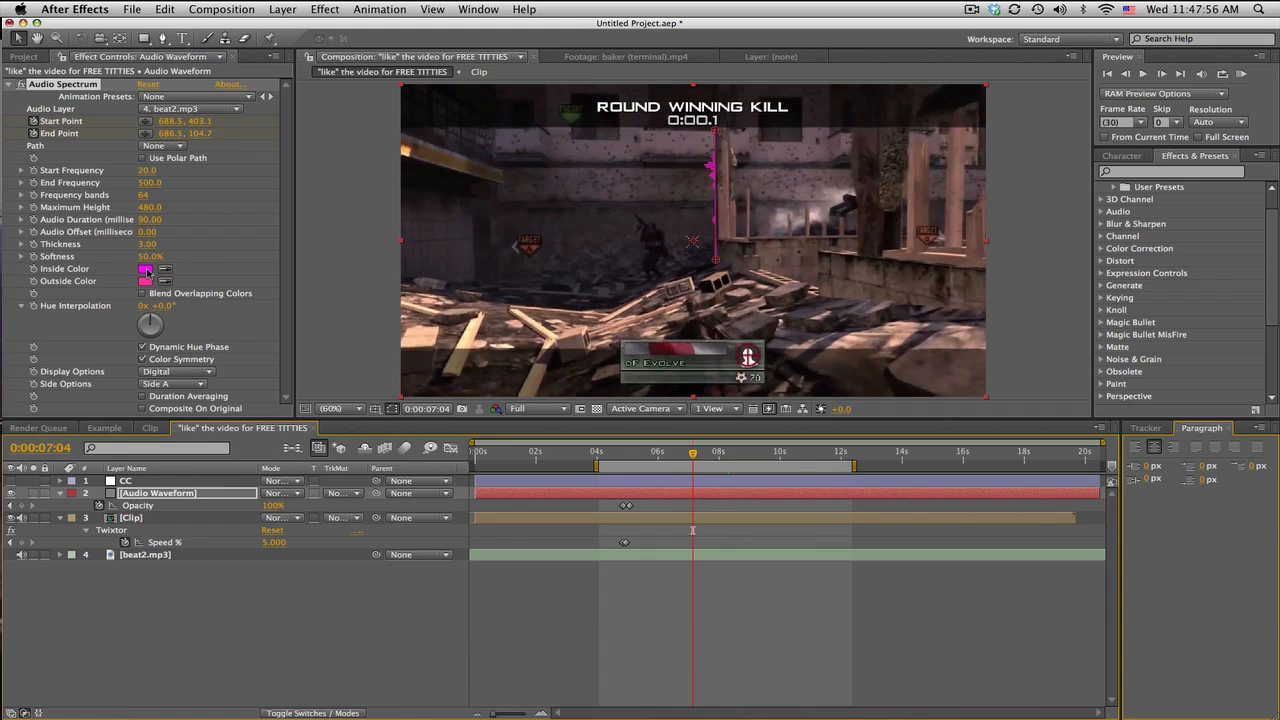
{"action": "left_click", "coordinate": [144, 268]}
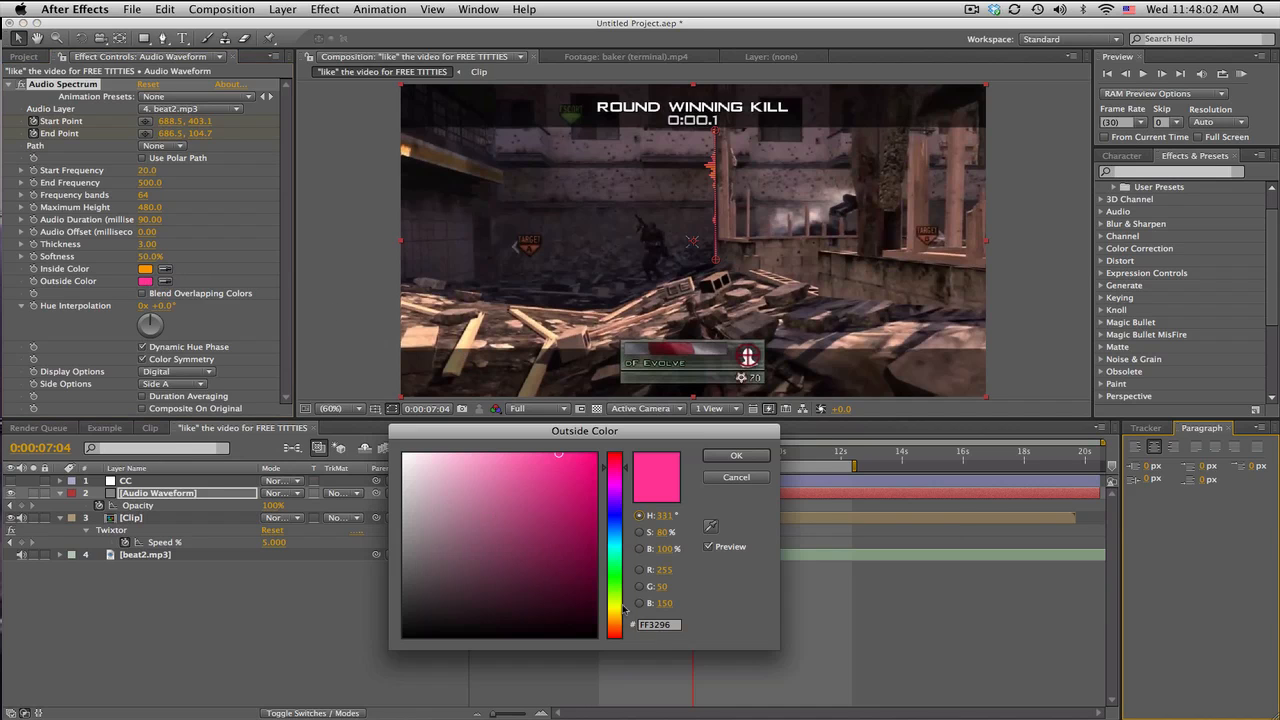
Step: Confirm the new yellow and orange waveform colours and return to the effect settings
{"action": "left_click", "coordinate": [736, 456]}
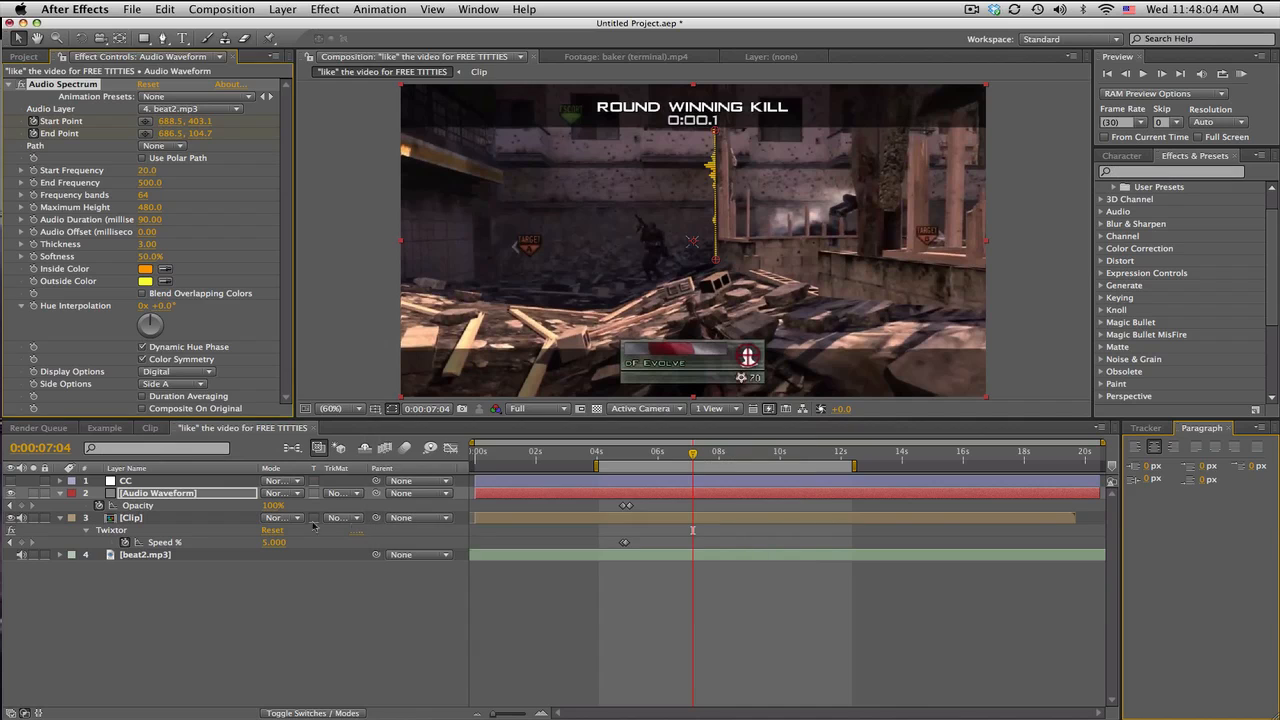
{"action": "left_click", "coordinate": [284, 492]}
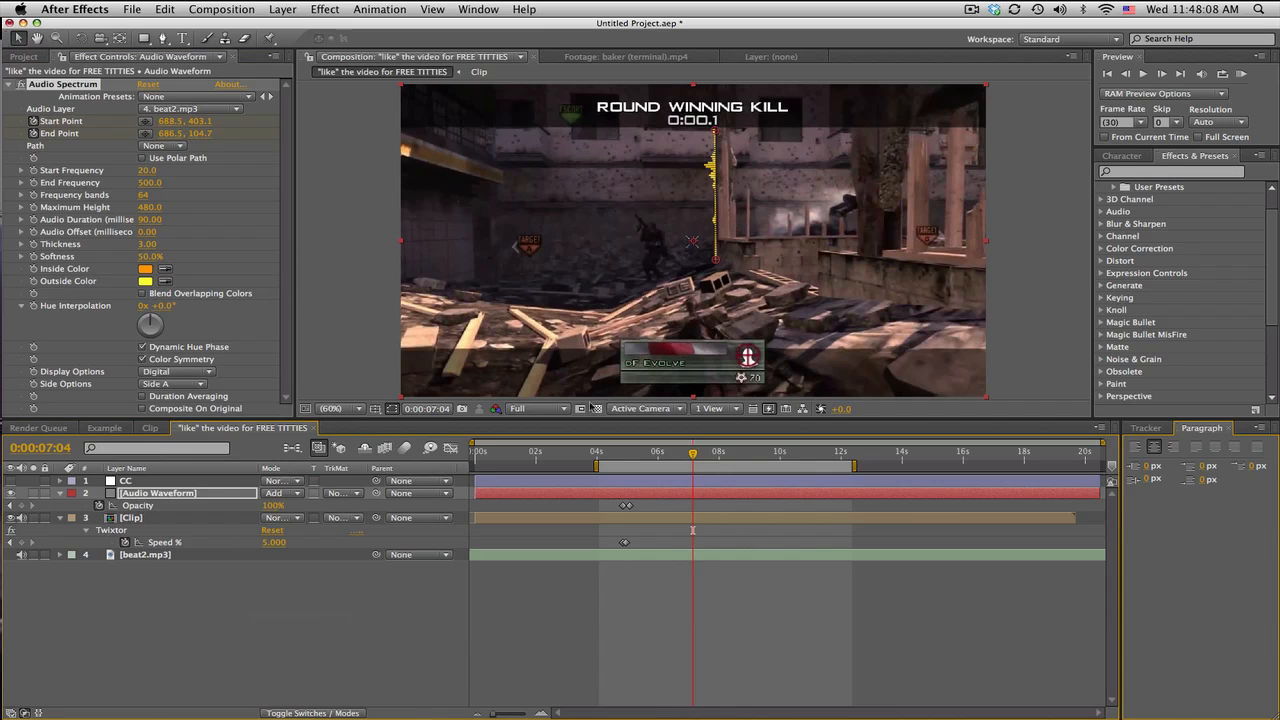
{"action": "left_click", "coordinate": [656, 452]}
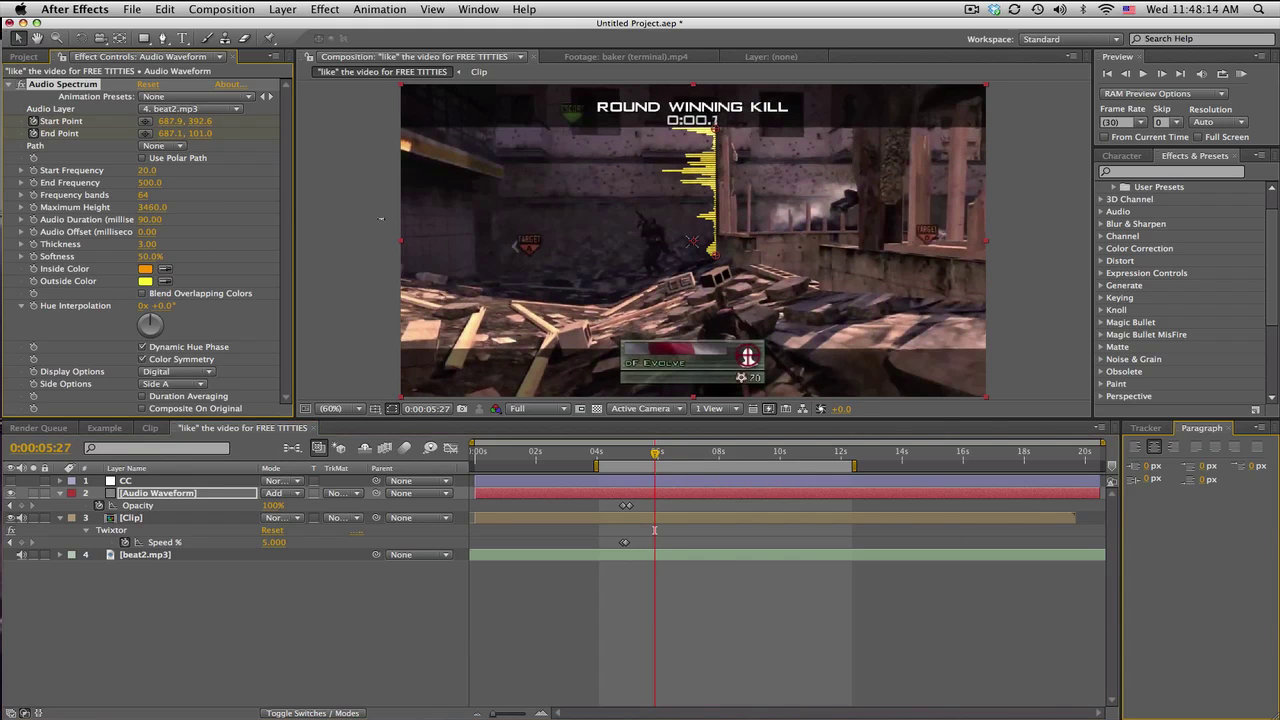
Step: Raise Maximum Height to 1500 and Softness to 100%, then scrub to preview
{"action": "left_click_drag", "start_coordinate": [656, 452], "coordinate": [702, 452]}
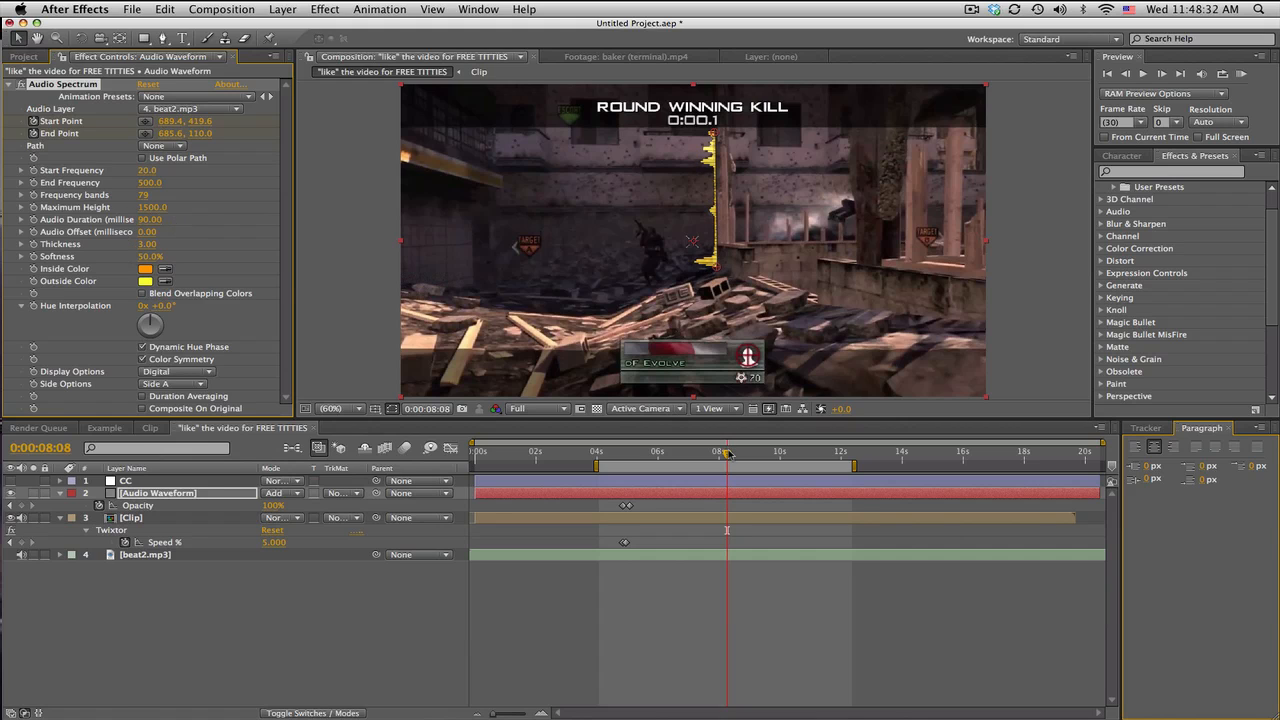
{"action": "left_click", "coordinate": [764, 452]}
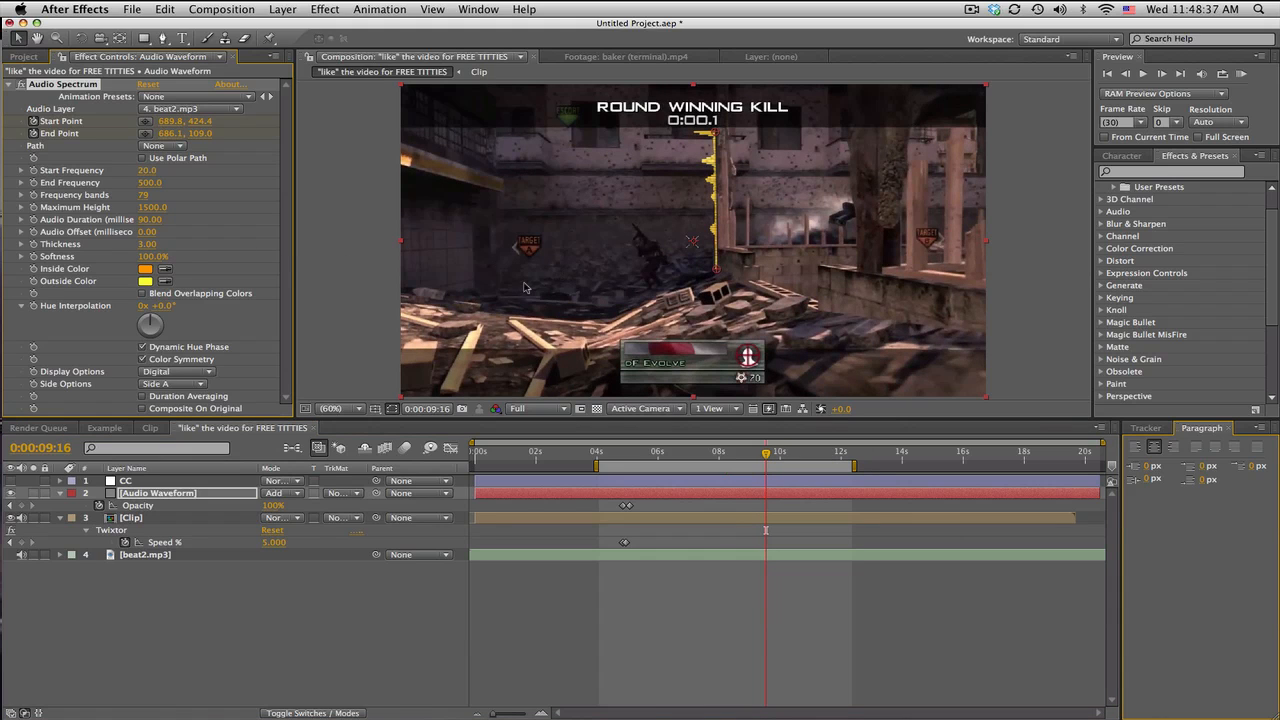
{"action": "left_click", "coordinate": [820, 452]}
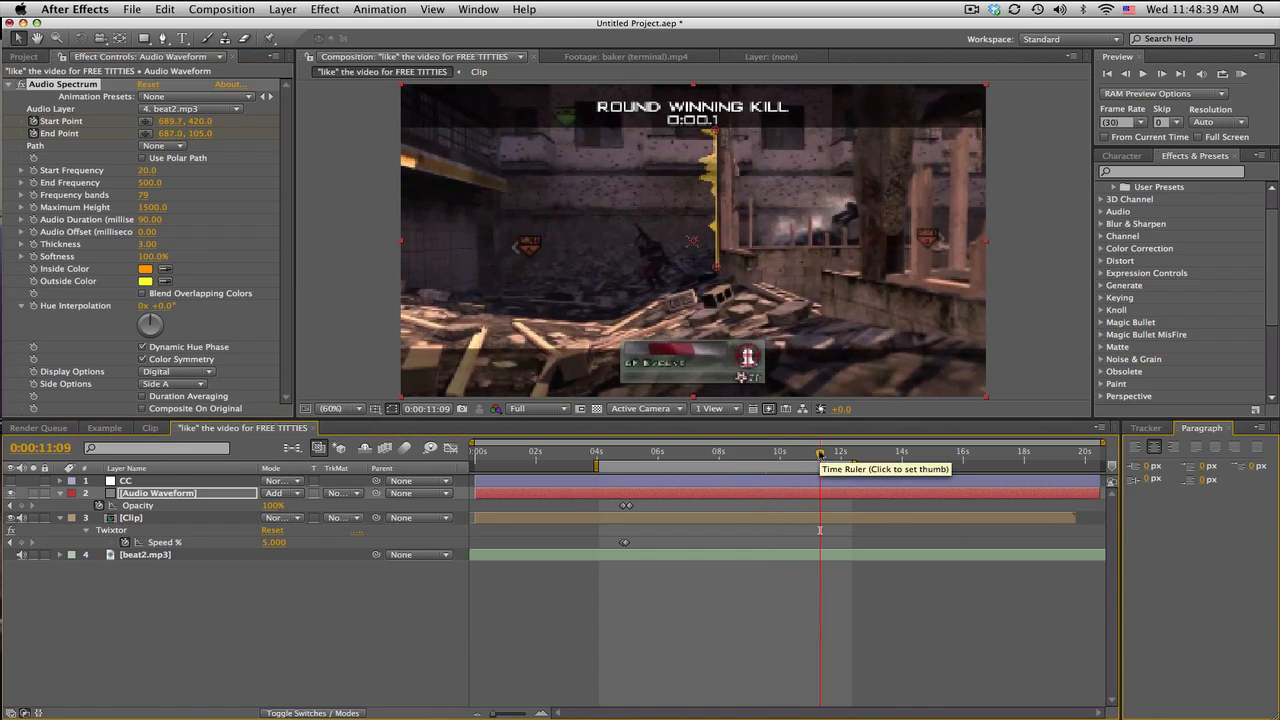
{"action": "left_click", "coordinate": [668, 452]}
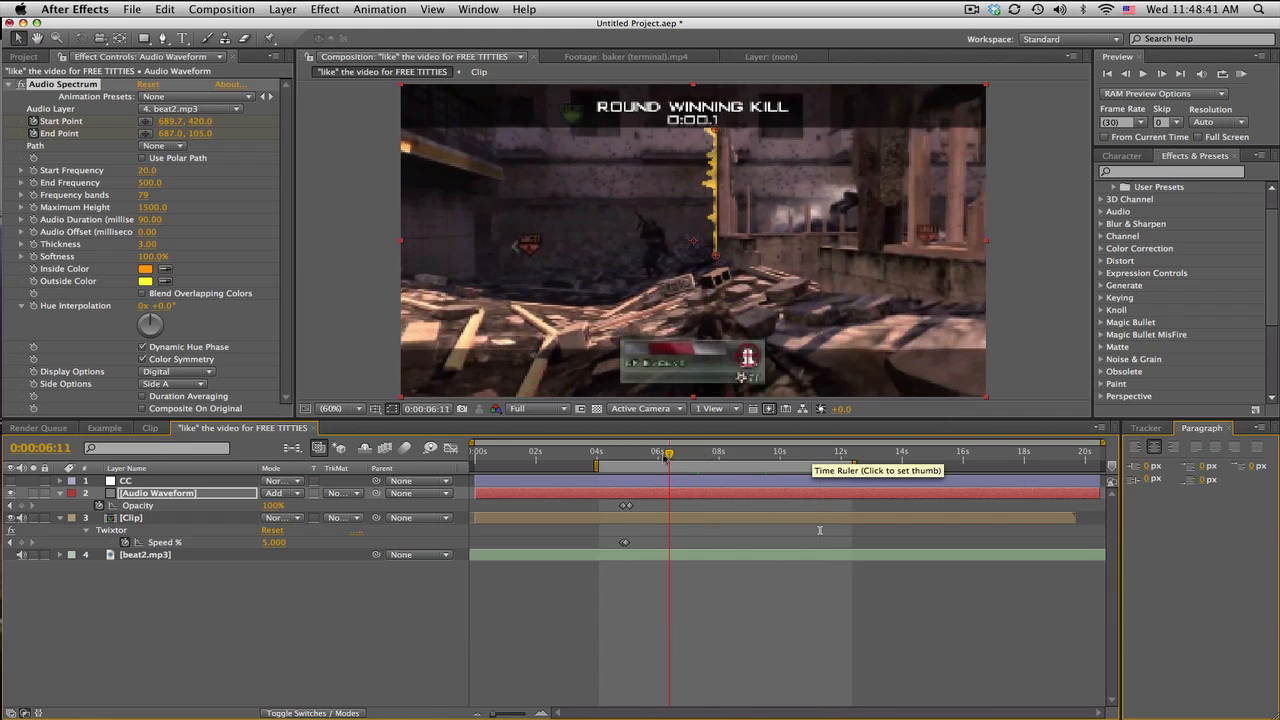
Step: Set Display Options to Analog lines and preview the line waveform over time
{"action": "left_click", "coordinate": [178, 370]}
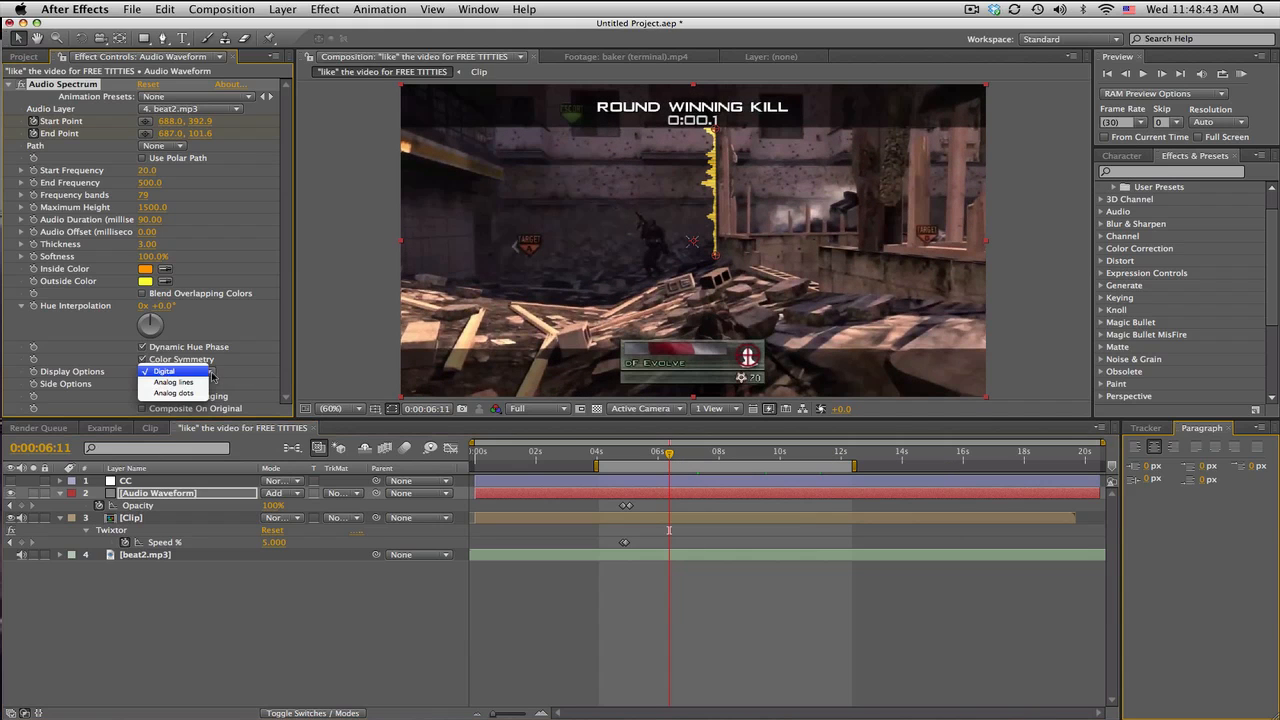
{"action": "left_click", "coordinate": [172, 382]}
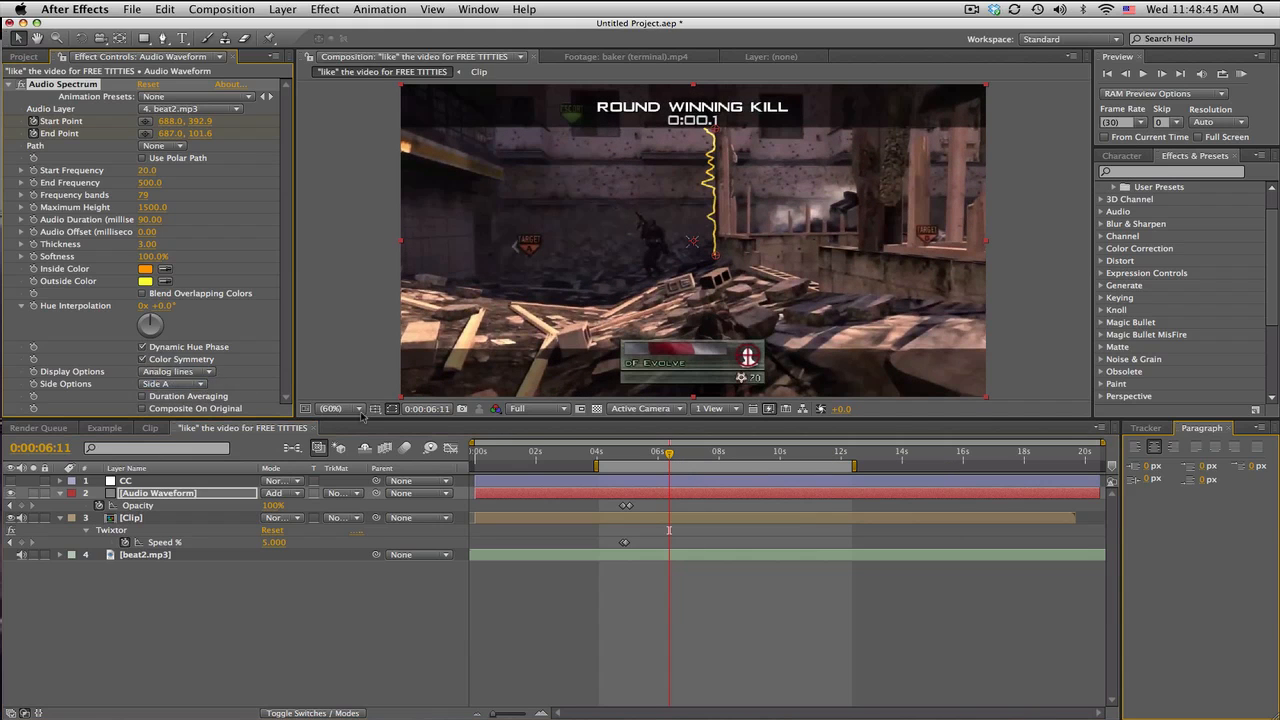
{"action": "left_click_drag", "start_coordinate": [668, 452], "coordinate": [720, 452]}
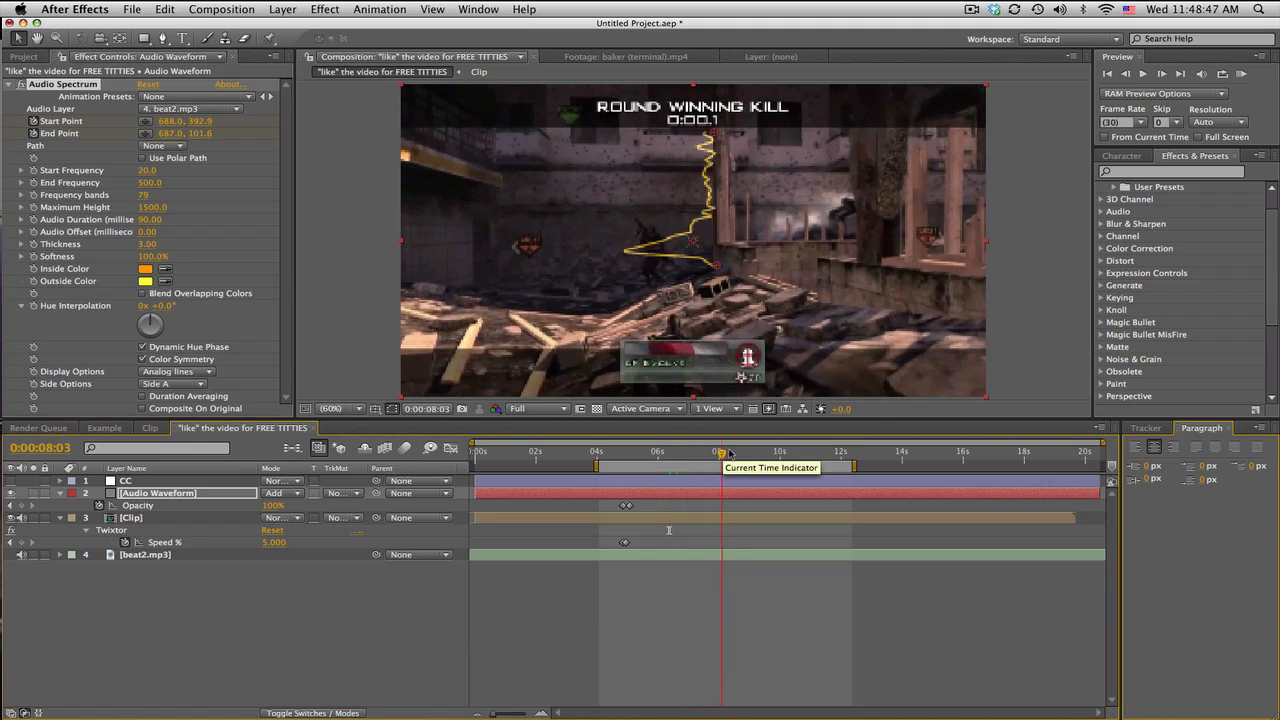
{"action": "left_click_drag", "start_coordinate": [720, 452], "coordinate": [780, 452]}
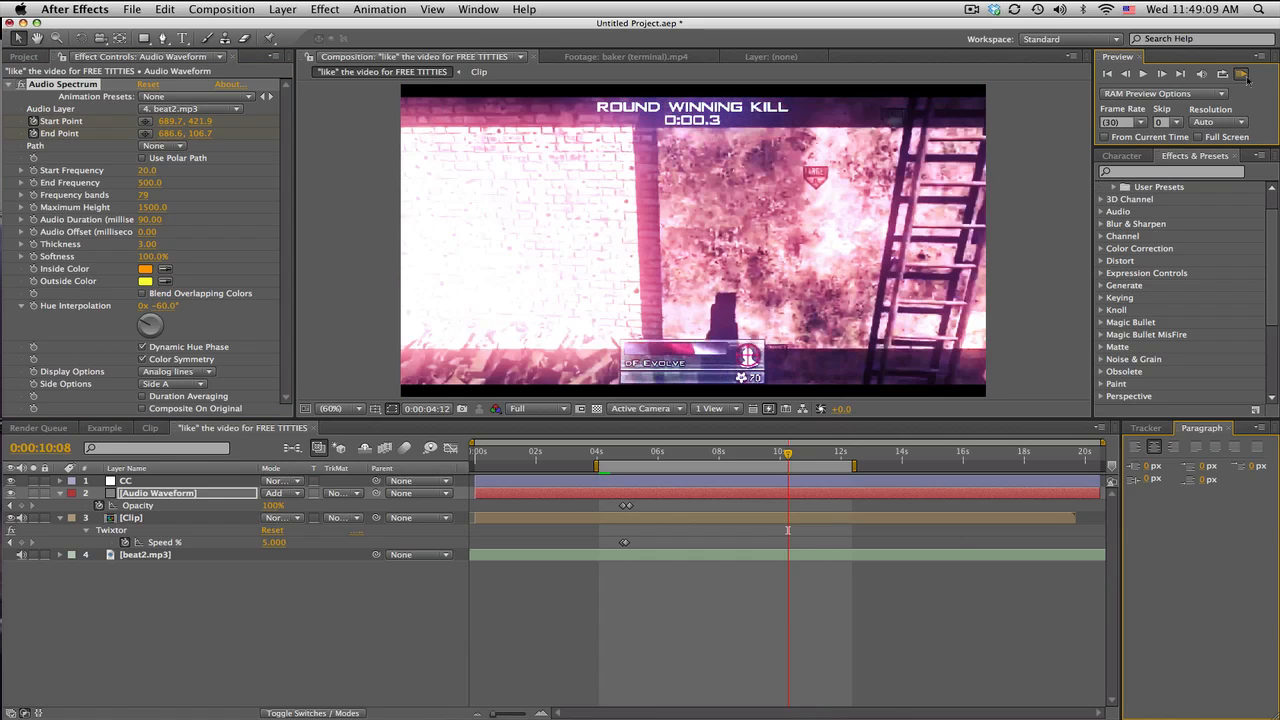
Step: Adjust Hue Interpolation, enable the CC layer and scrub to preview the hue-shifting waveform
{"action": "left_click", "coordinate": [1240, 74]}
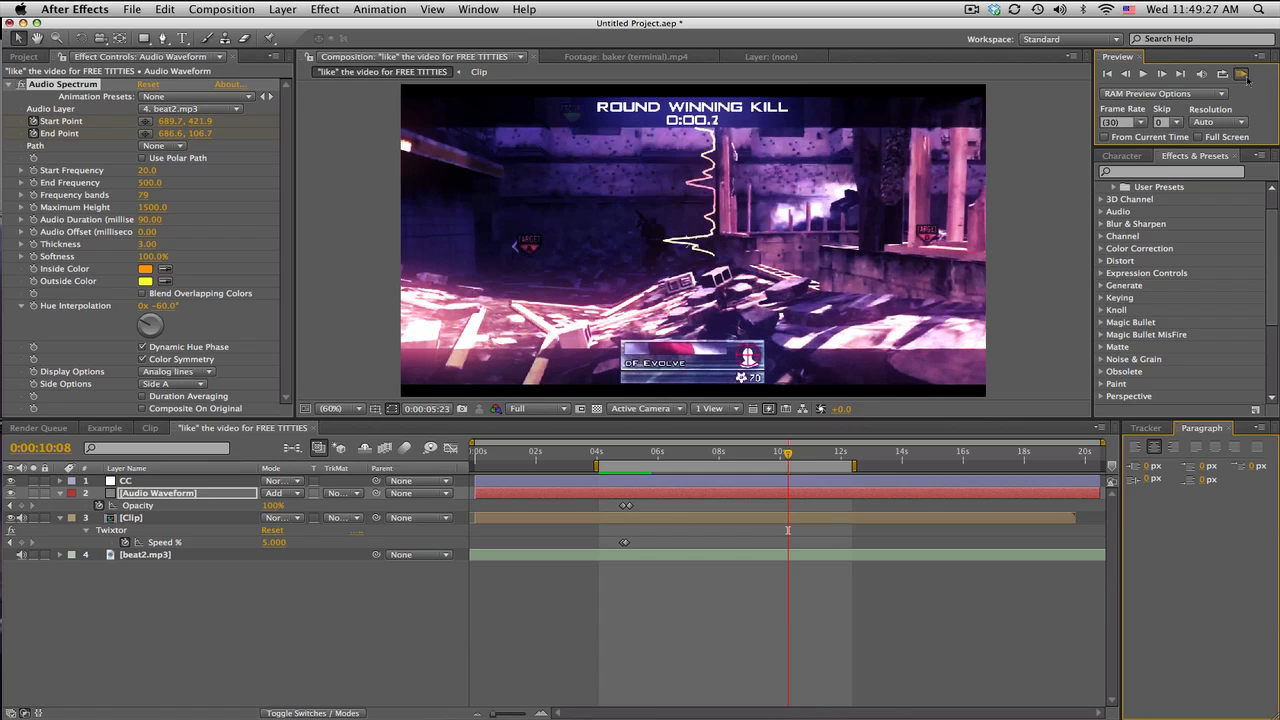
{"action": "left_click", "coordinate": [1242, 72]}
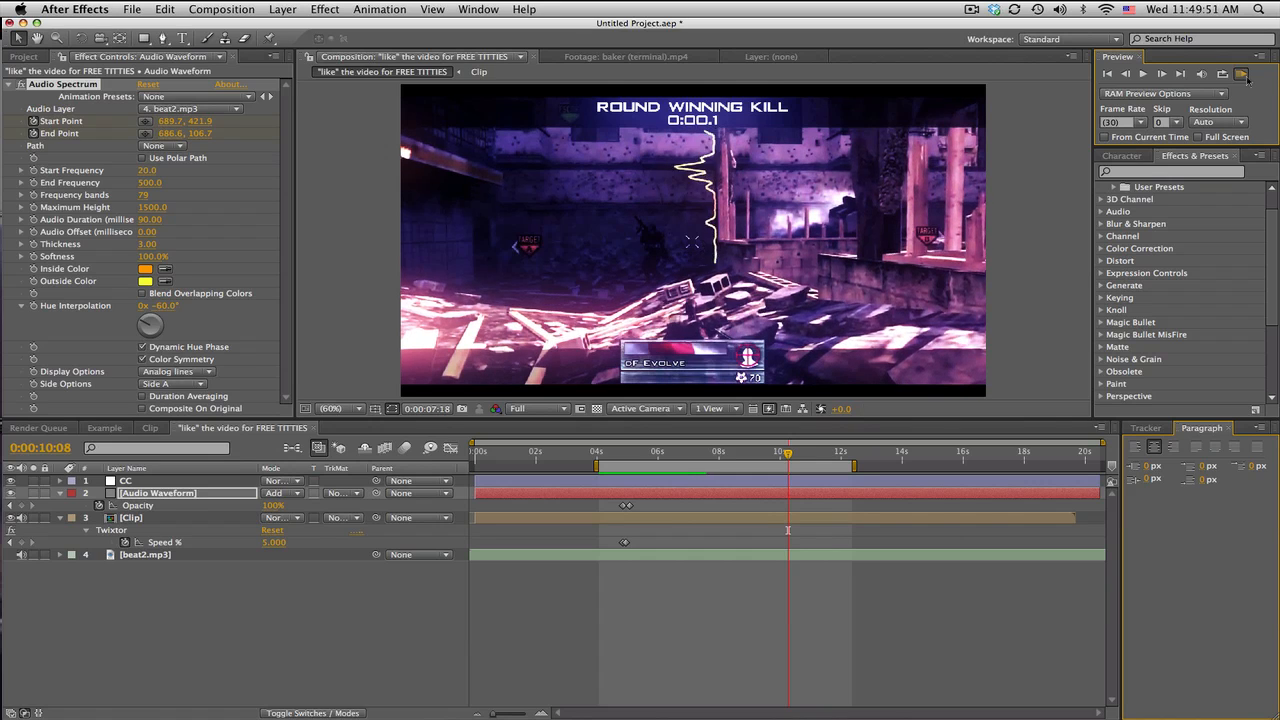
{"action": "left_click", "coordinate": [1142, 72]}
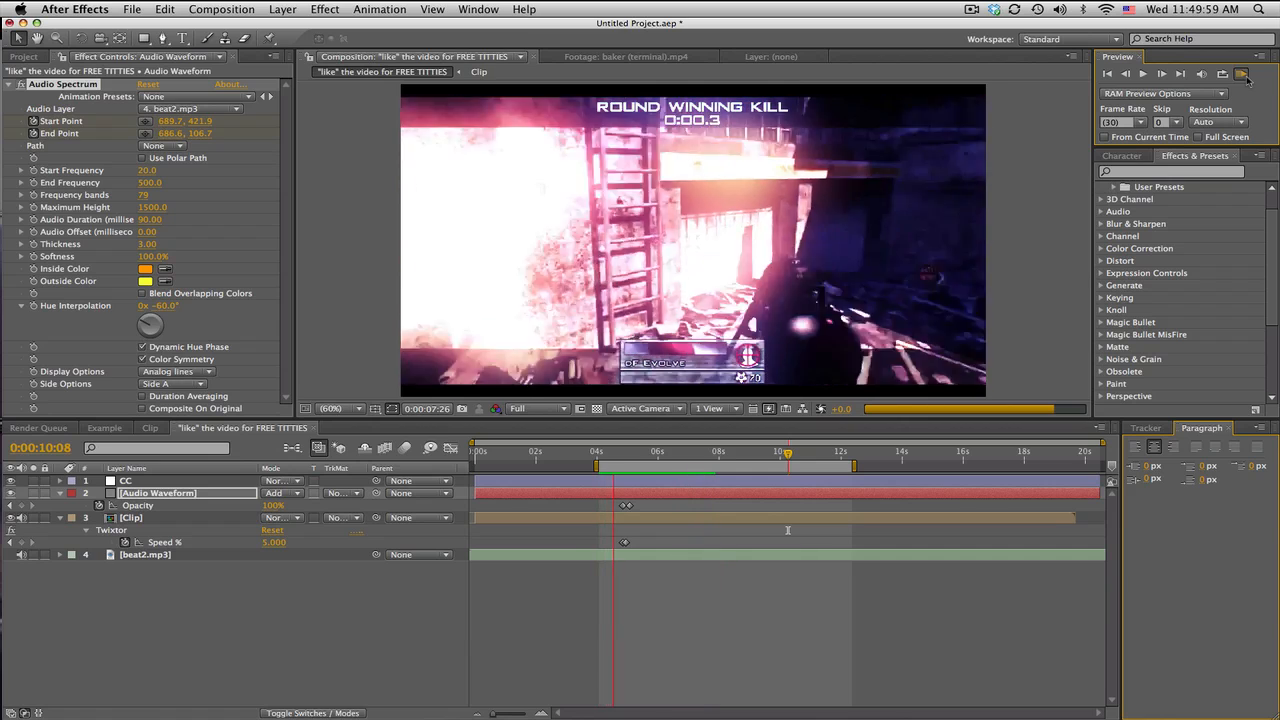
{"action": "left_click", "coordinate": [660, 452]}
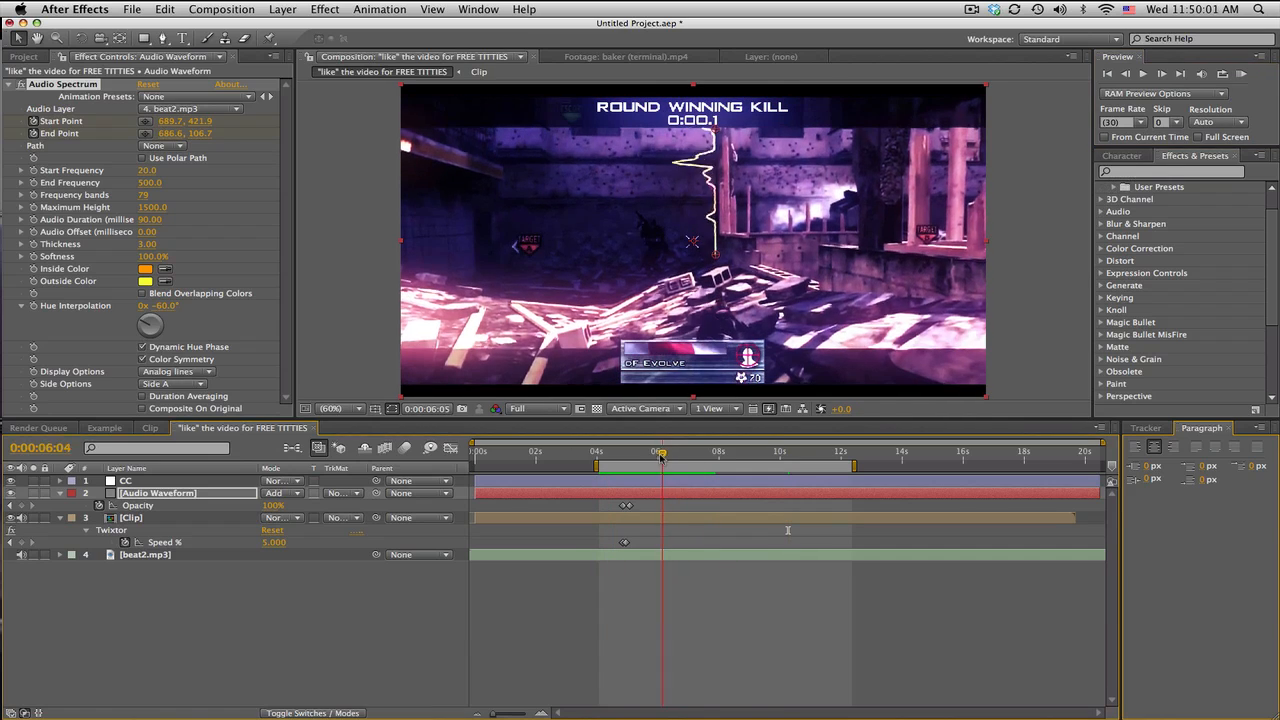
{"action": "left_click_drag", "start_coordinate": [660, 452], "coordinate": [684, 452]}
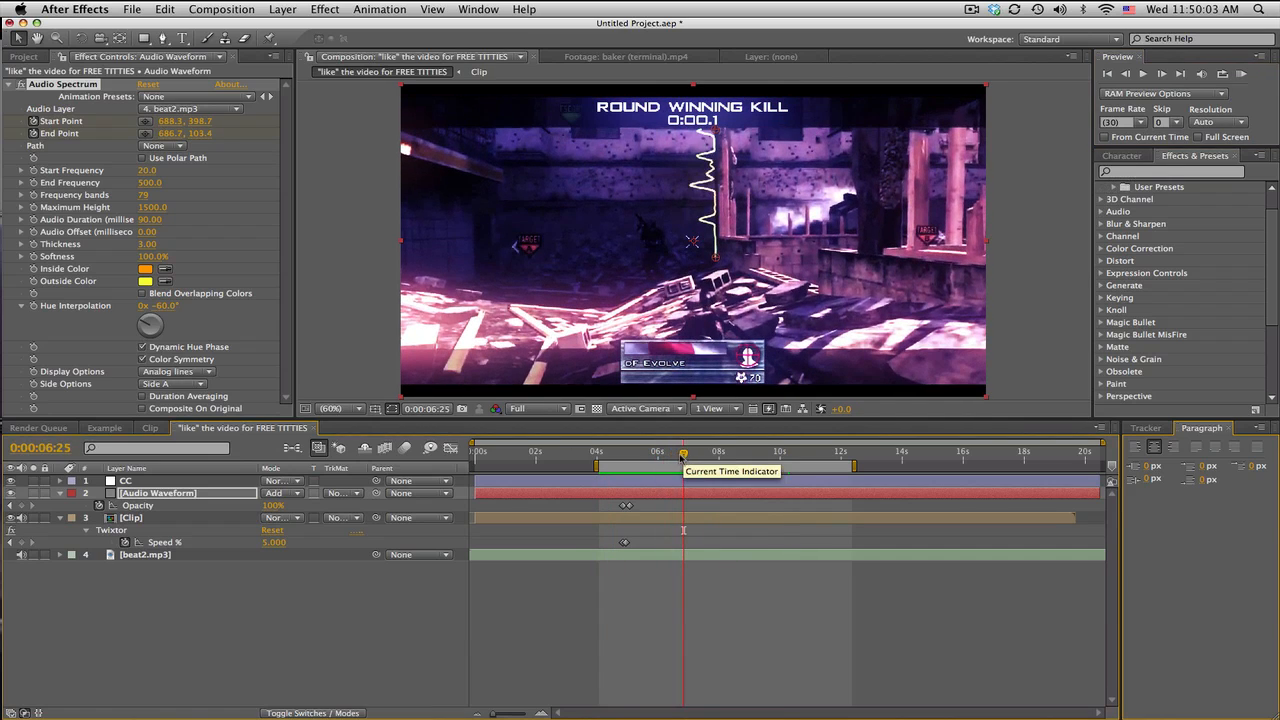
{"action": "mouse_move", "coordinate": [436, 482]}
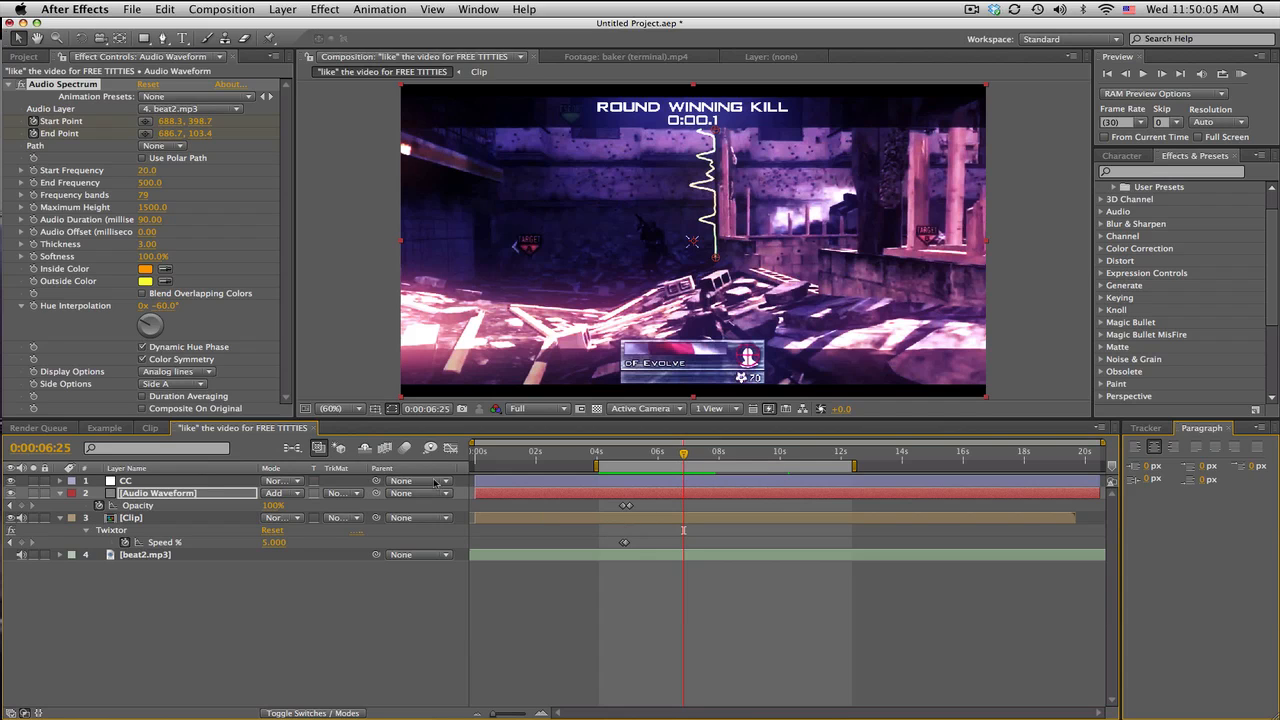